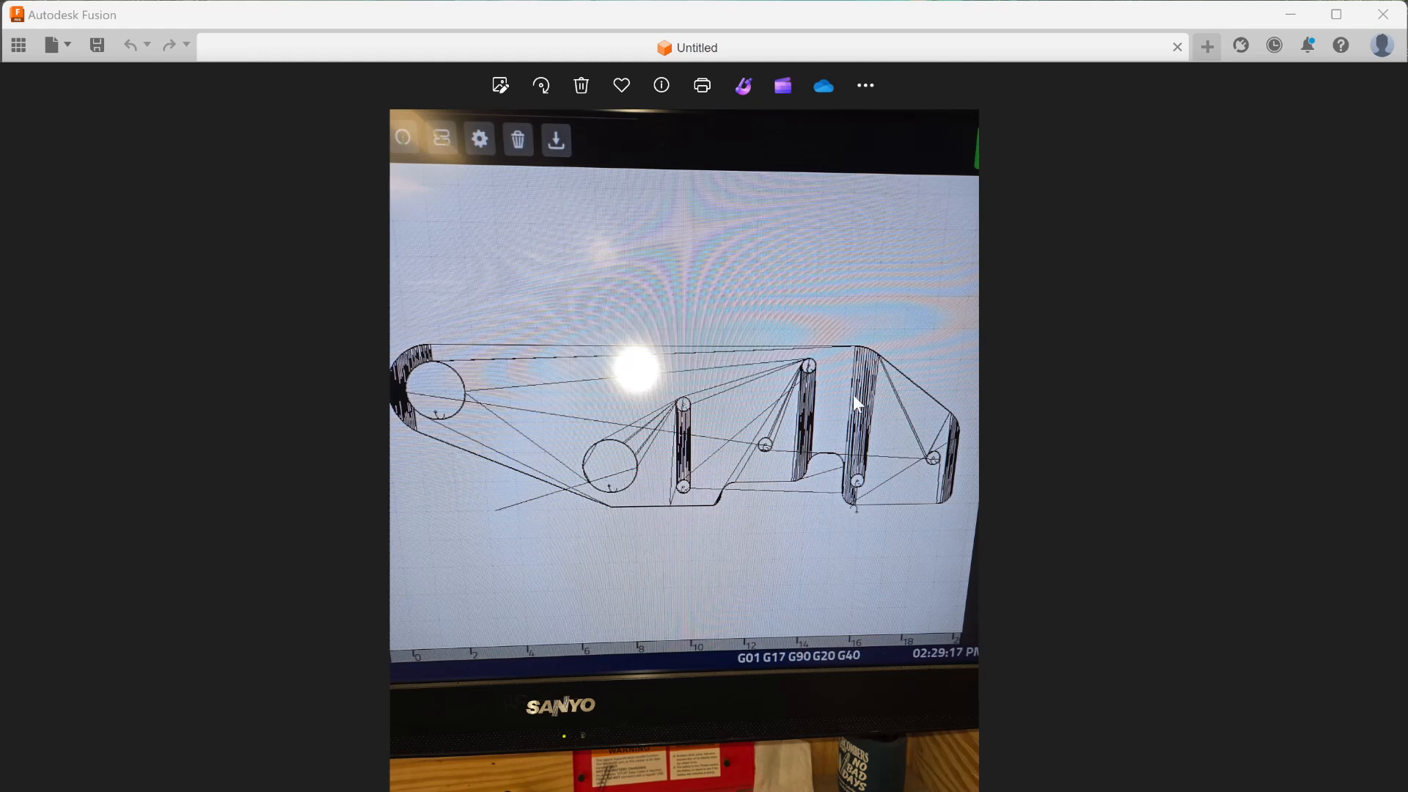
{"action": "mouse_move", "coordinate": [461, 370]}
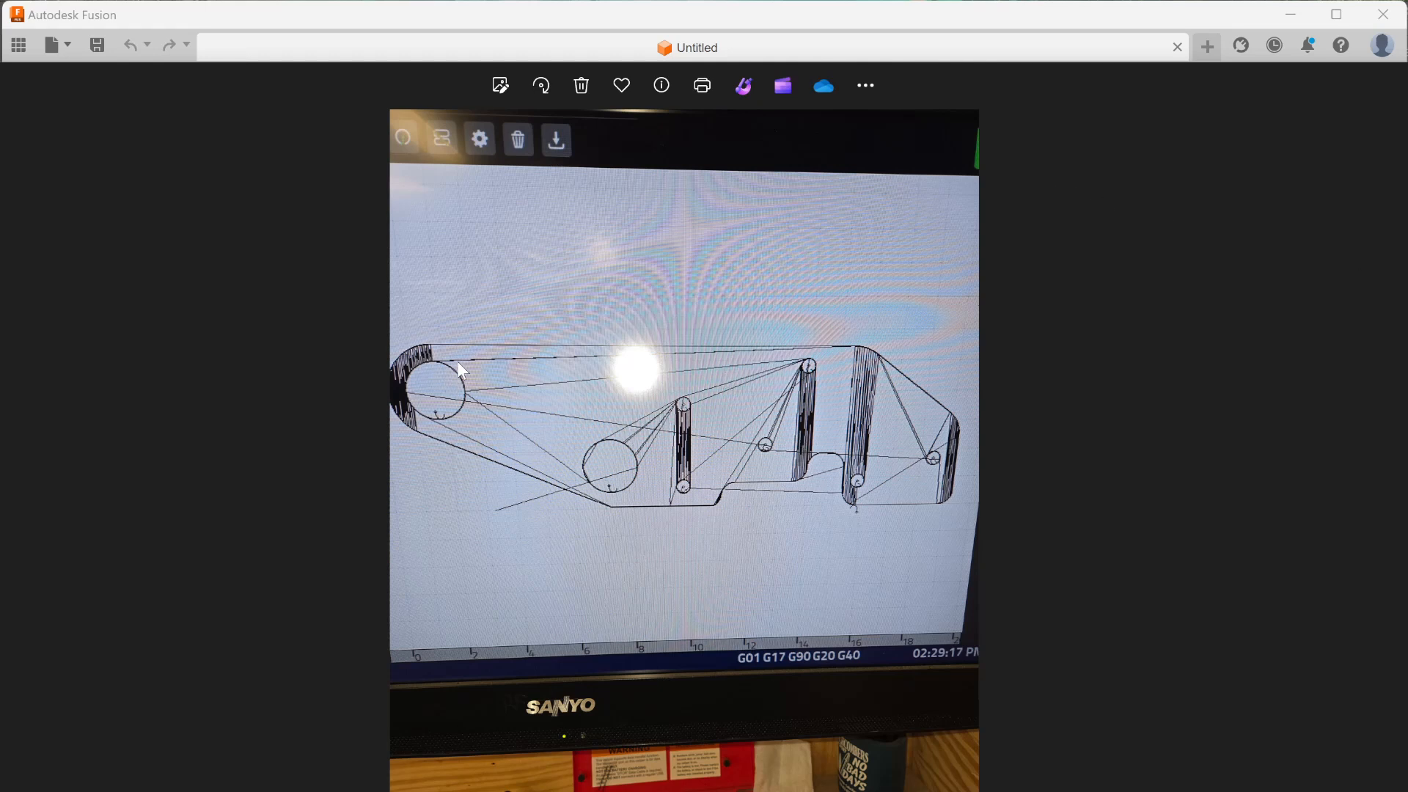
{"action": "mouse_move", "coordinate": [777, 427]}
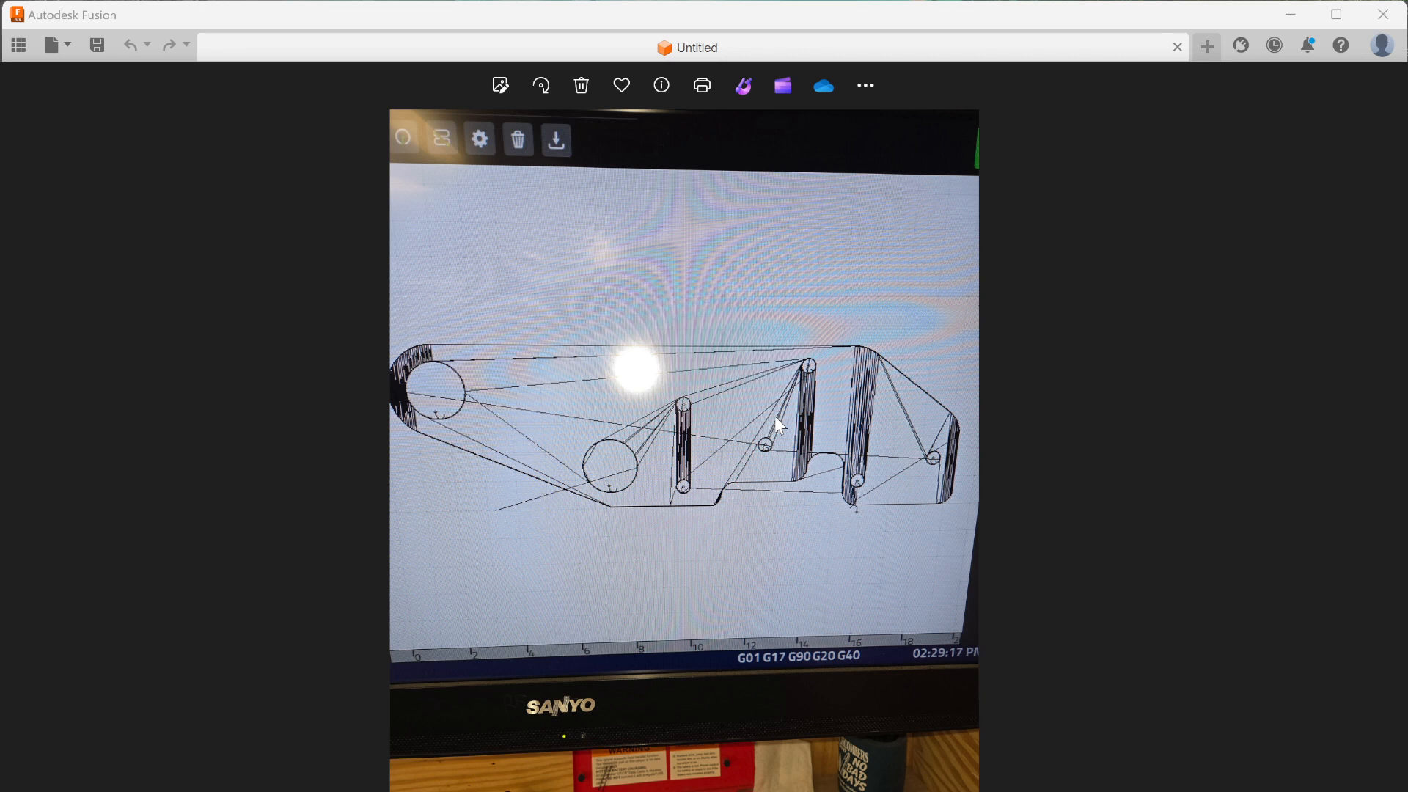
{"action": "mouse_move", "coordinate": [824, 452]}
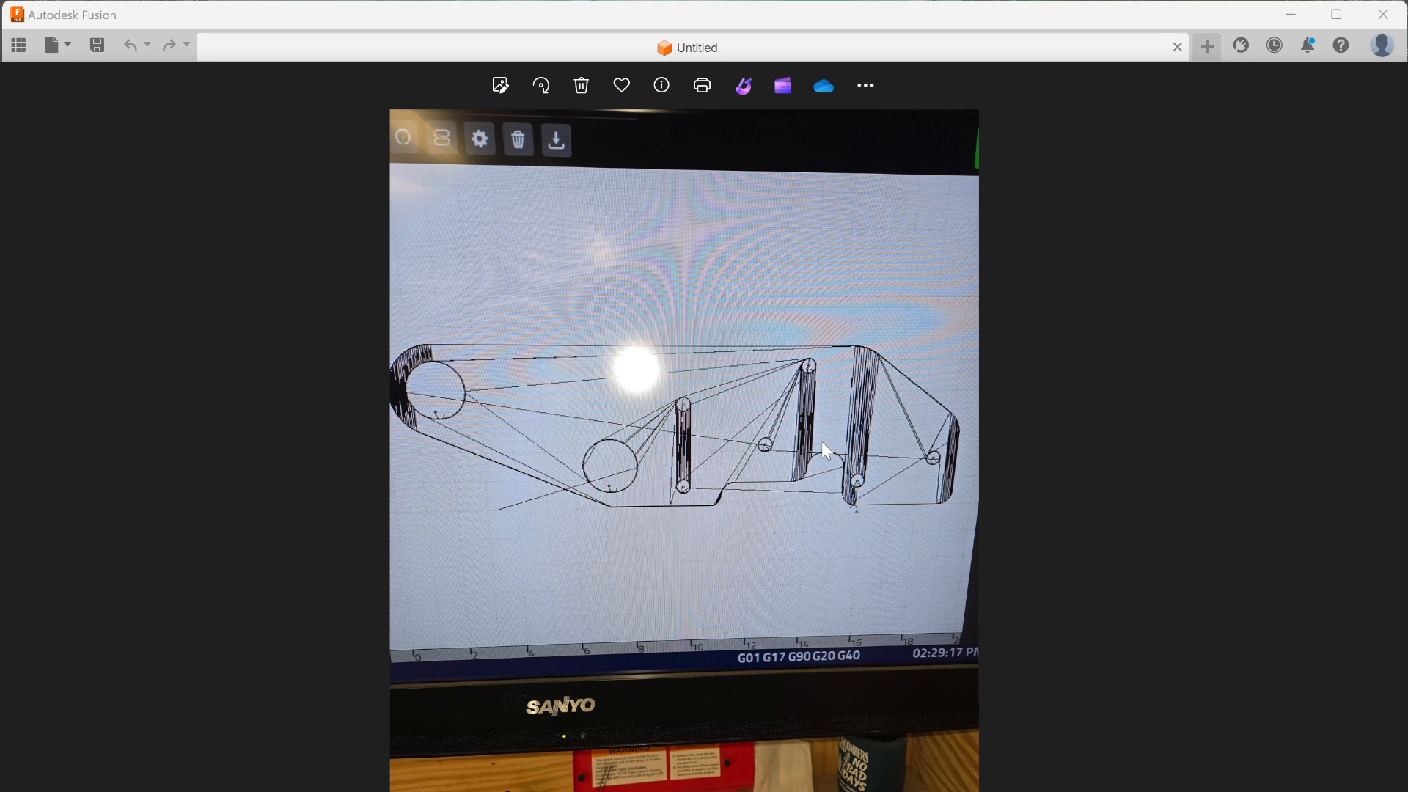
{"action": "mouse_move", "coordinate": [895, 492]}
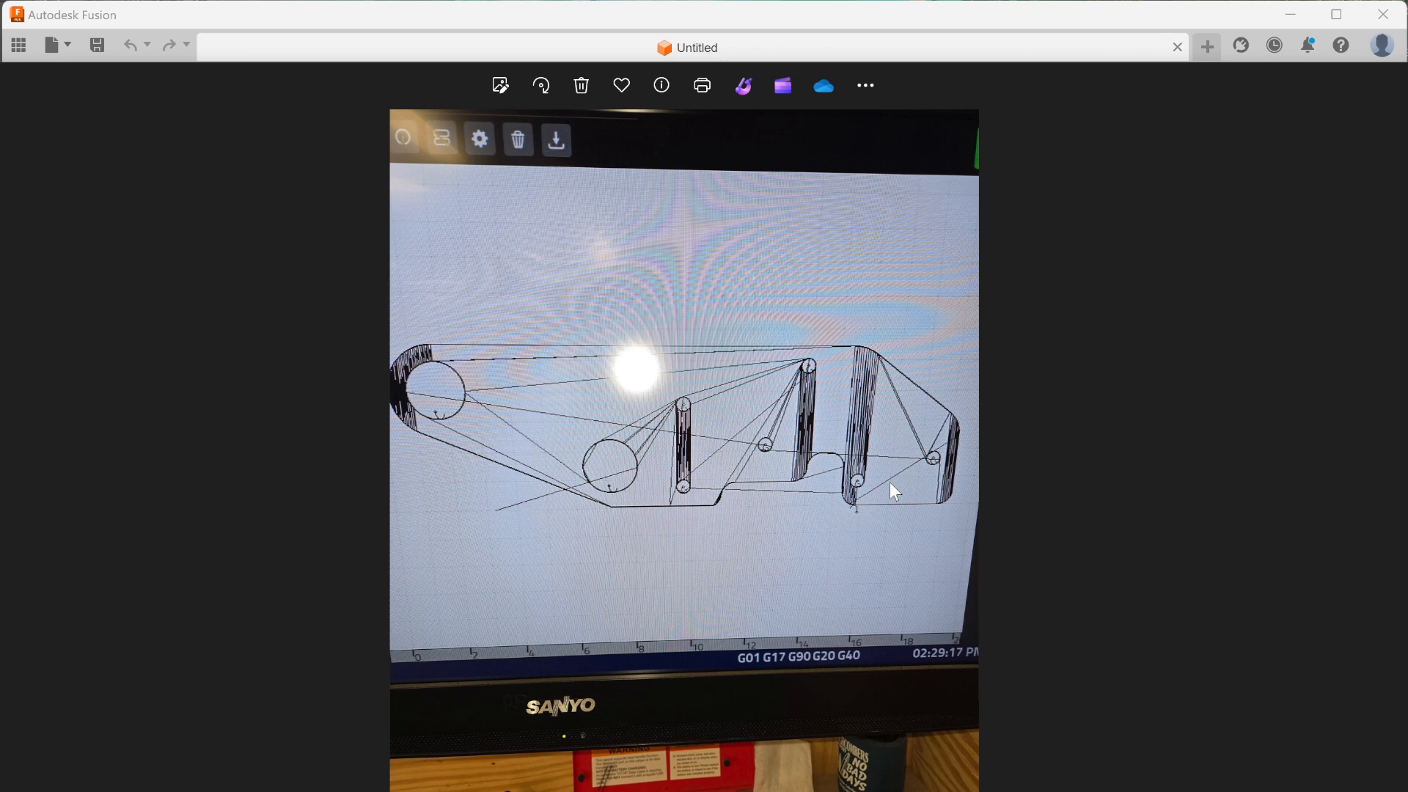
{"action": "mouse_move", "coordinate": [908, 494]}
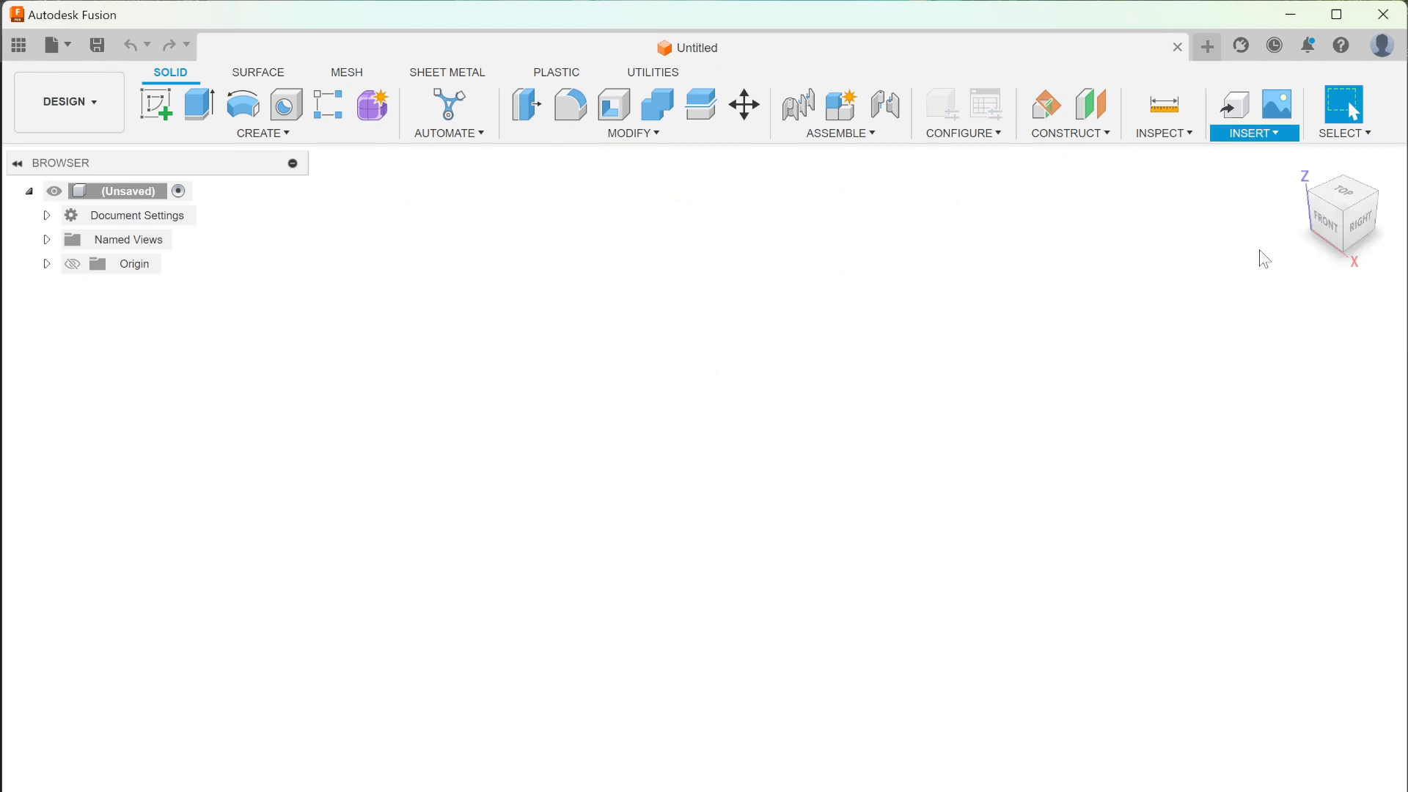
Insert the part's DXF file as a new sketch on the XY ground plane
{"action": "left_click", "coordinate": [1249, 133]}
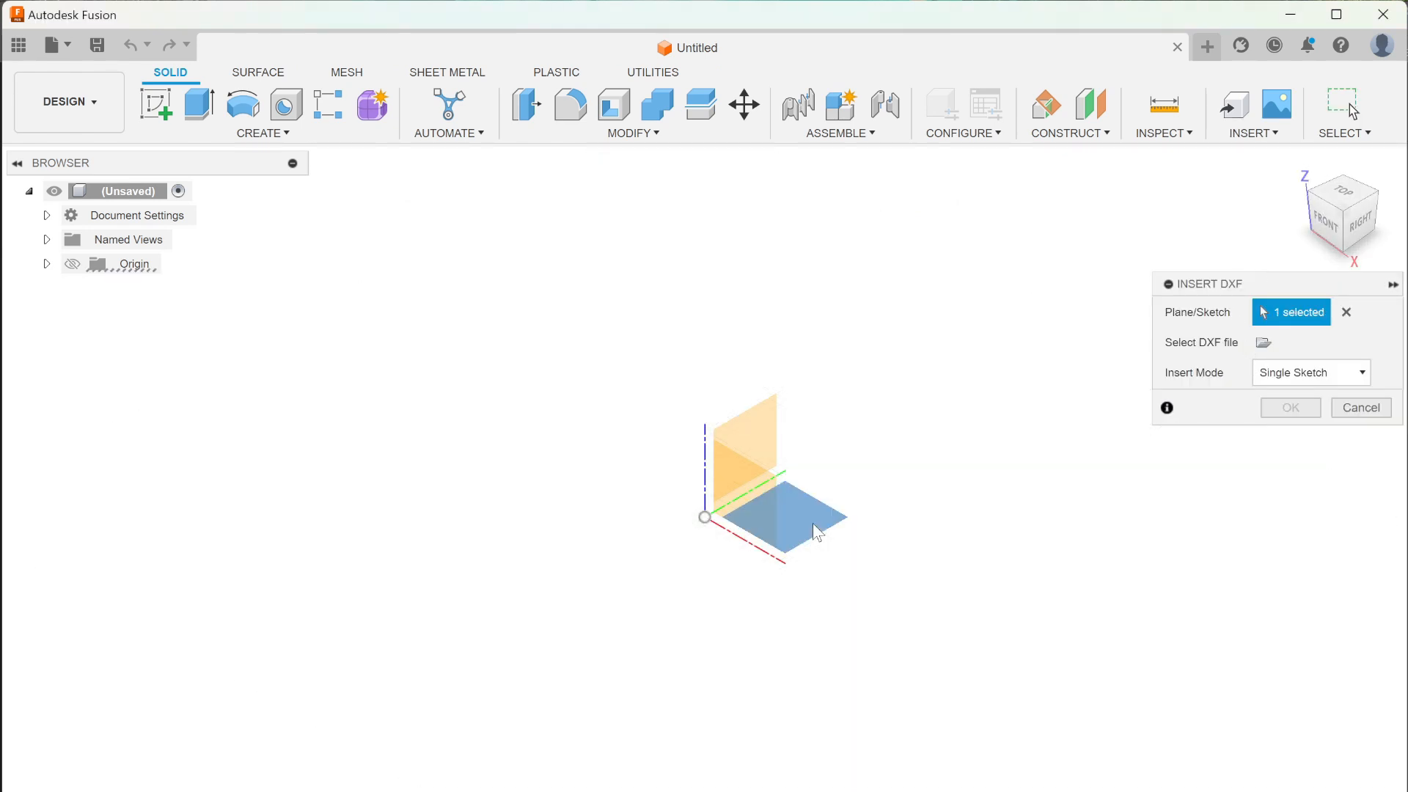
{"action": "left_click", "coordinate": [1263, 342]}
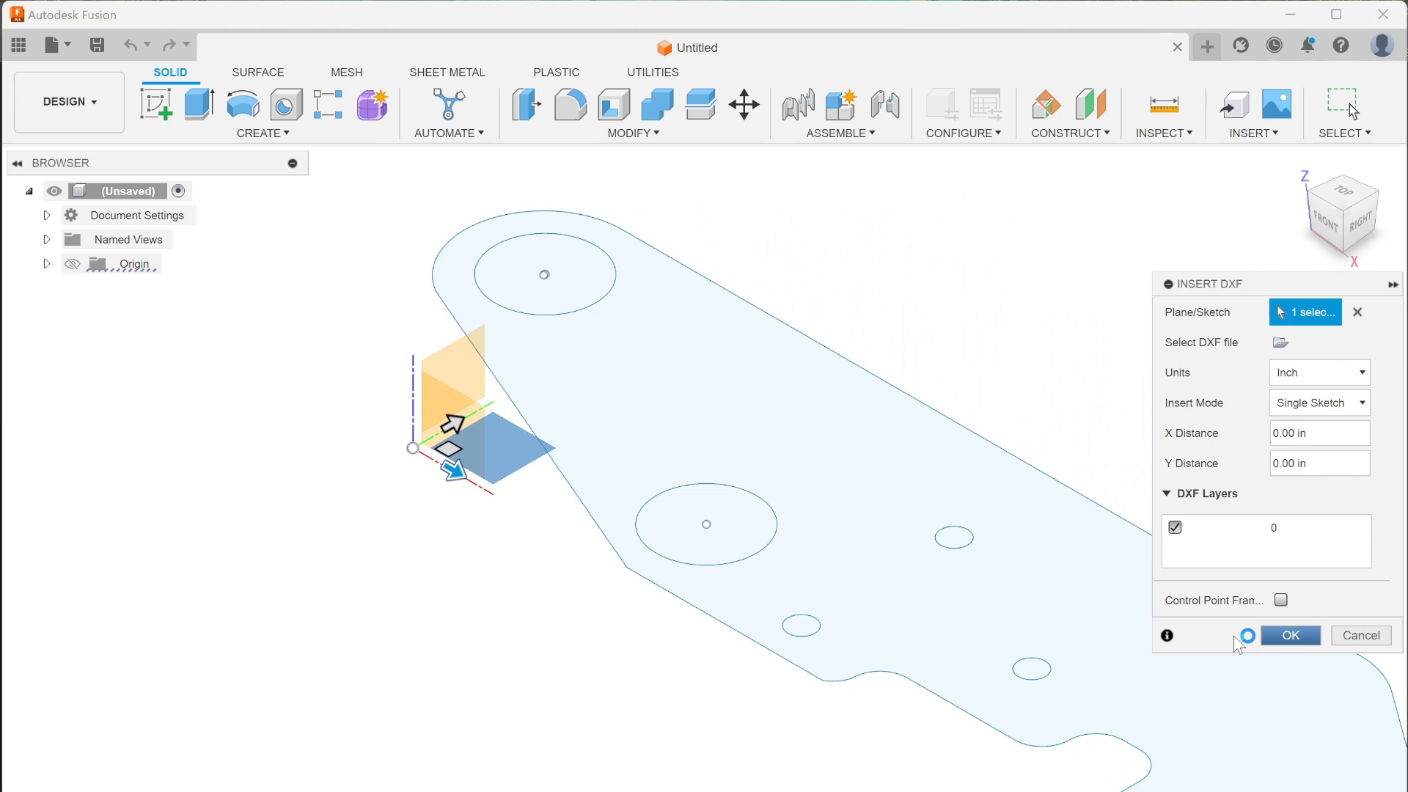
{"action": "left_click", "coordinate": [1289, 635]}
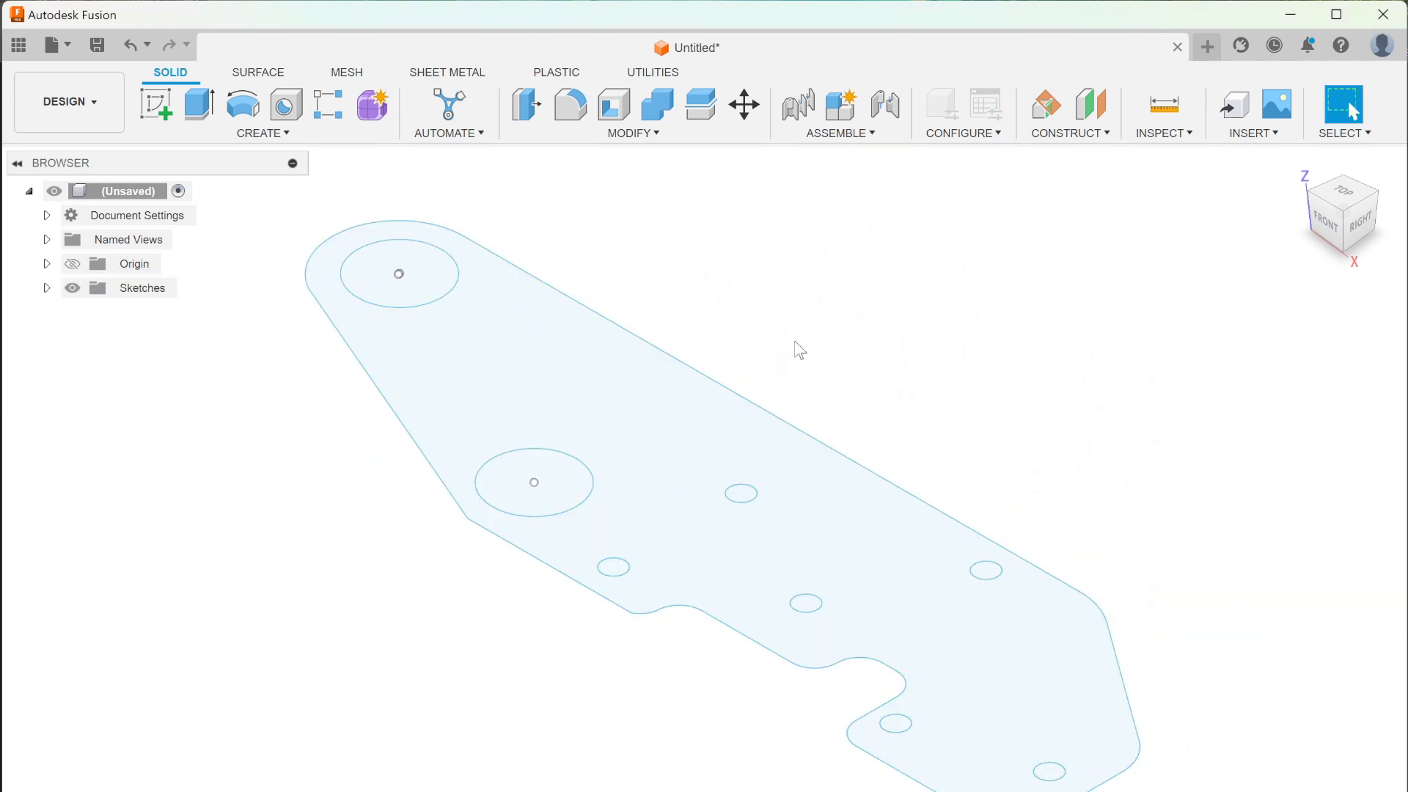
{"action": "mouse_move", "coordinate": [665, 298]}
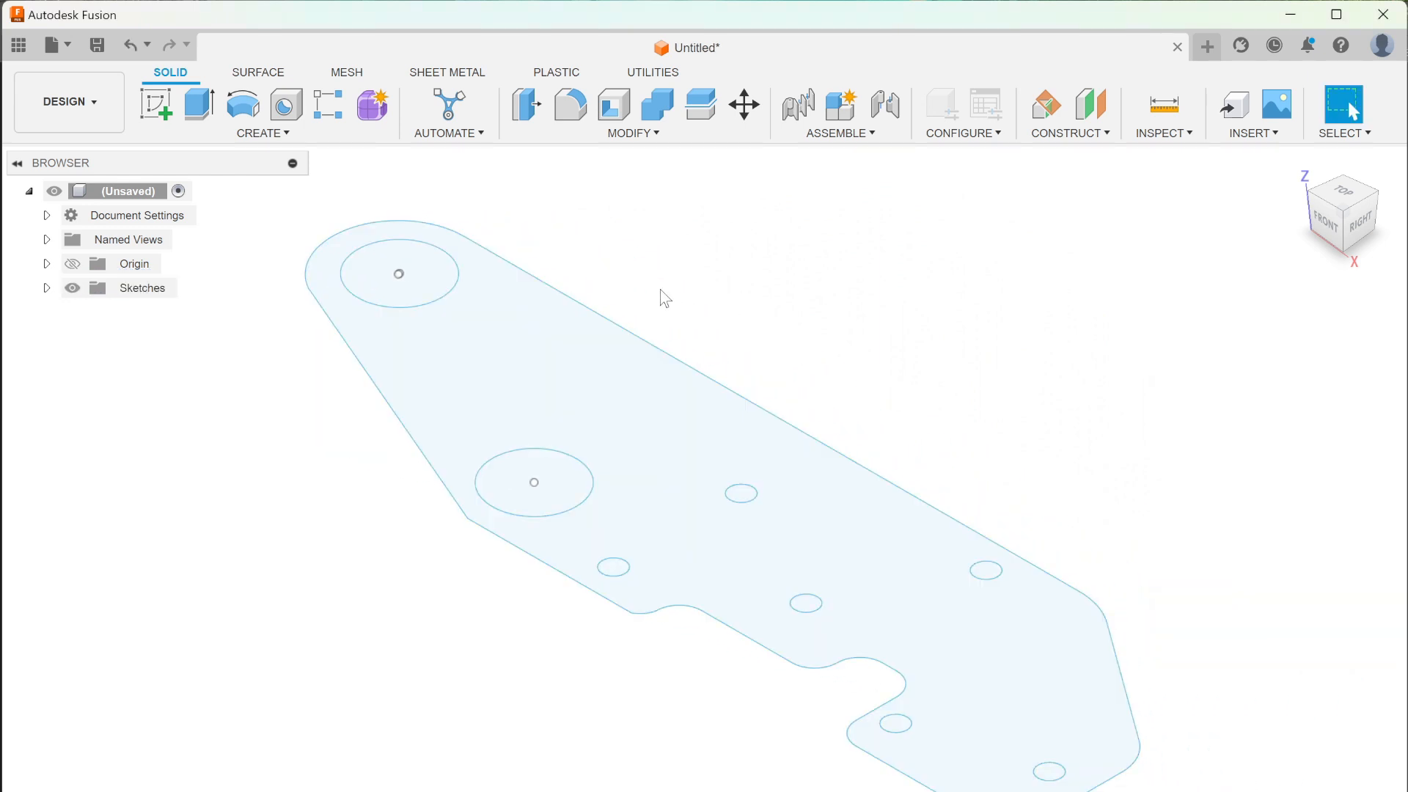
Extrude the imported outline profile to a 0.125 in solid plate
{"action": "left_click", "coordinate": [198, 105]}
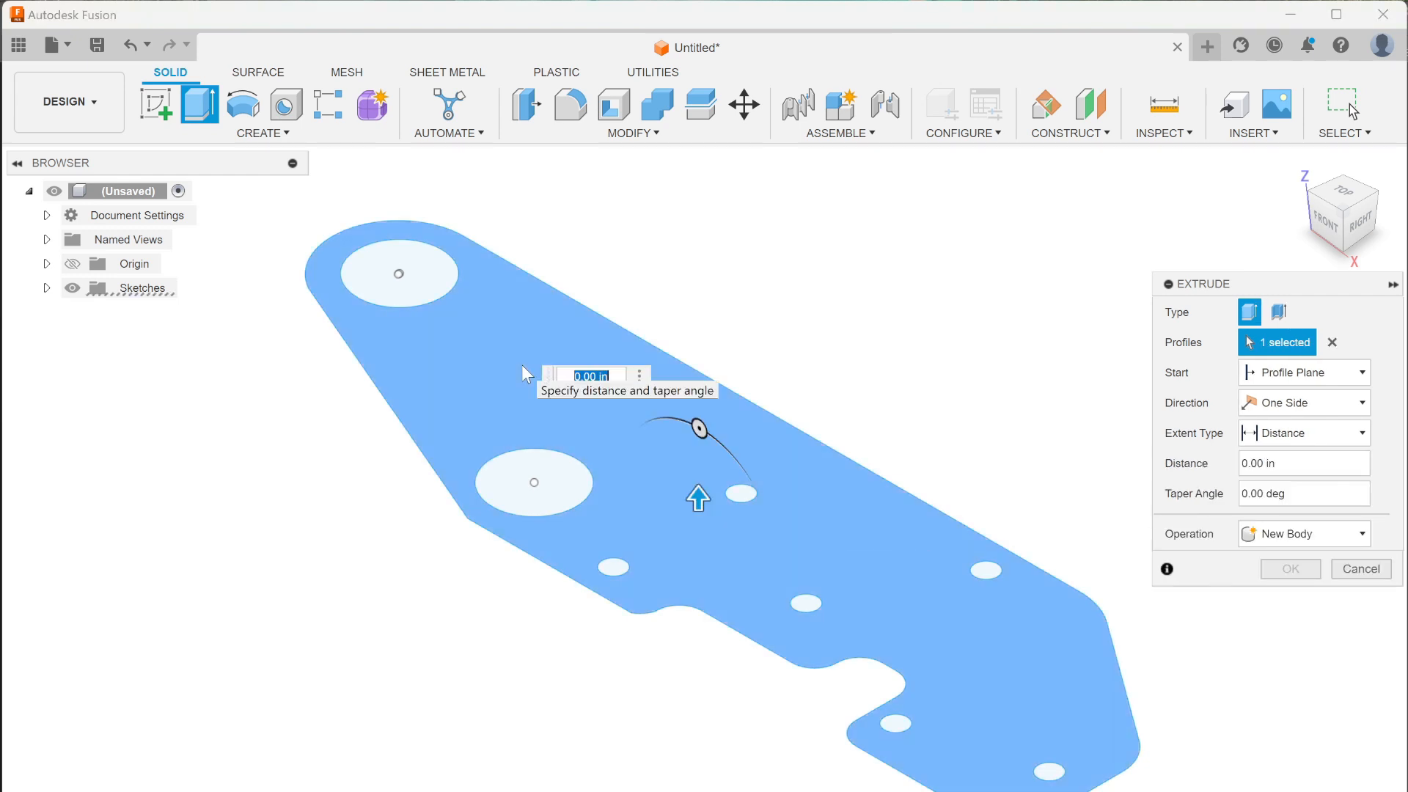
{"action": "type", "text": ".125"}
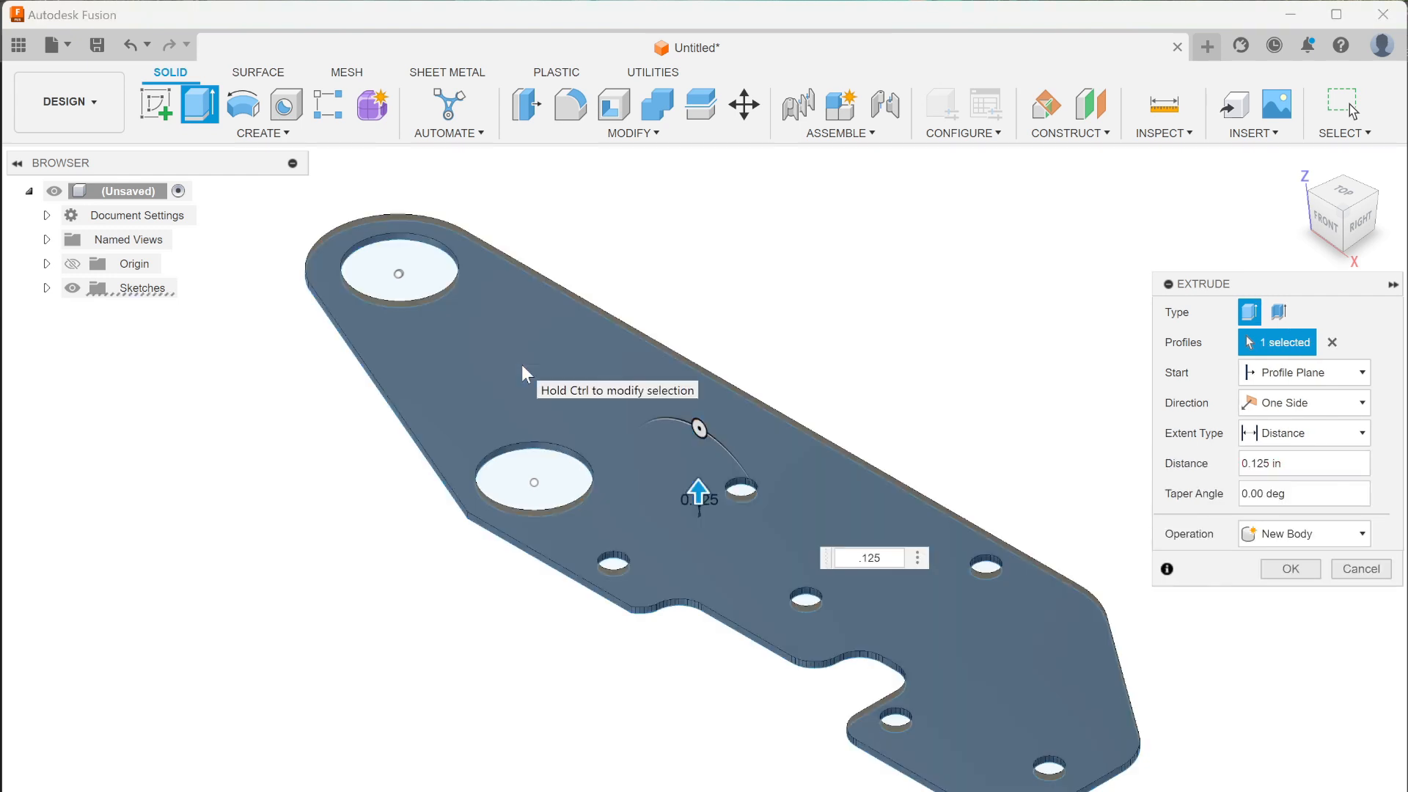
{"action": "left_click", "coordinate": [1290, 570]}
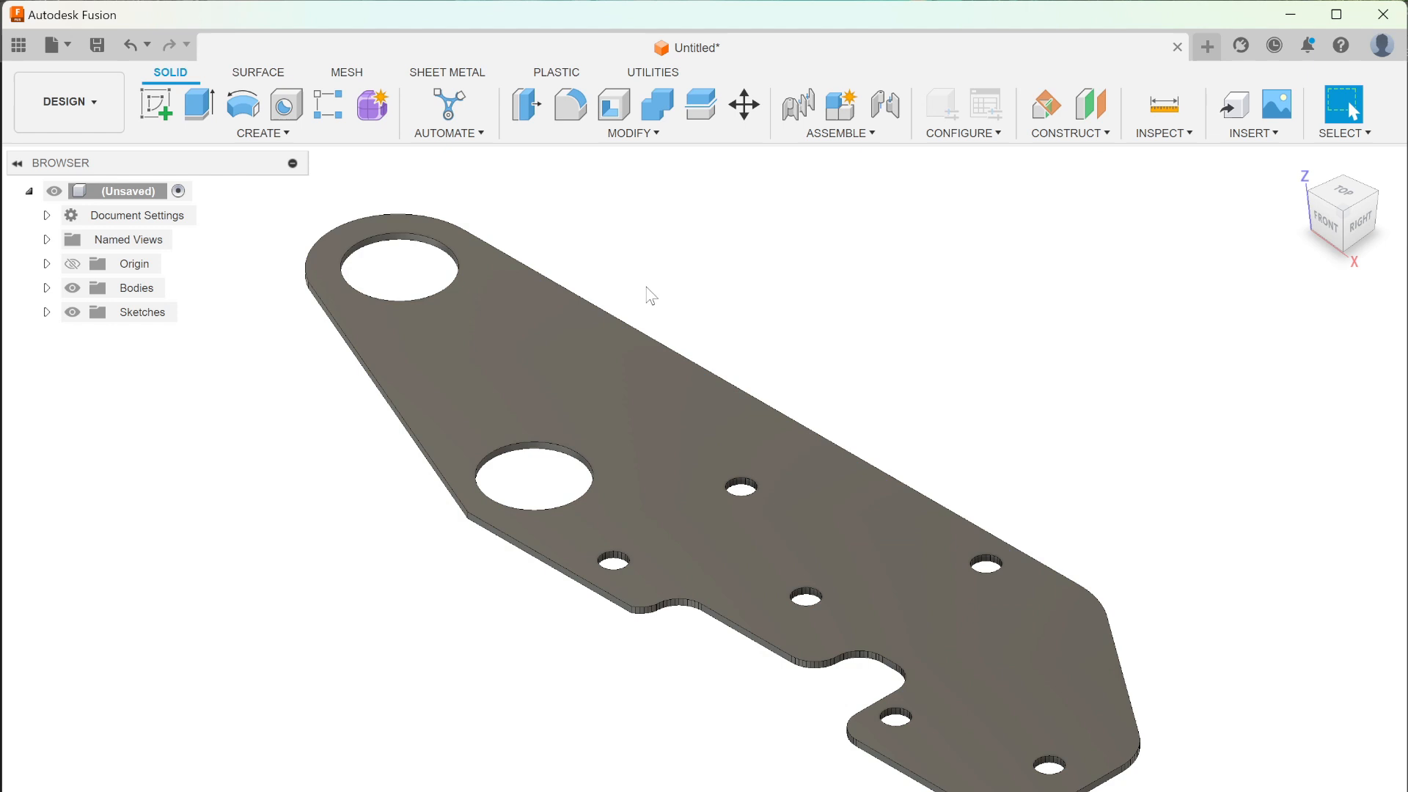
{"action": "mouse_move", "coordinate": [270, 141]}
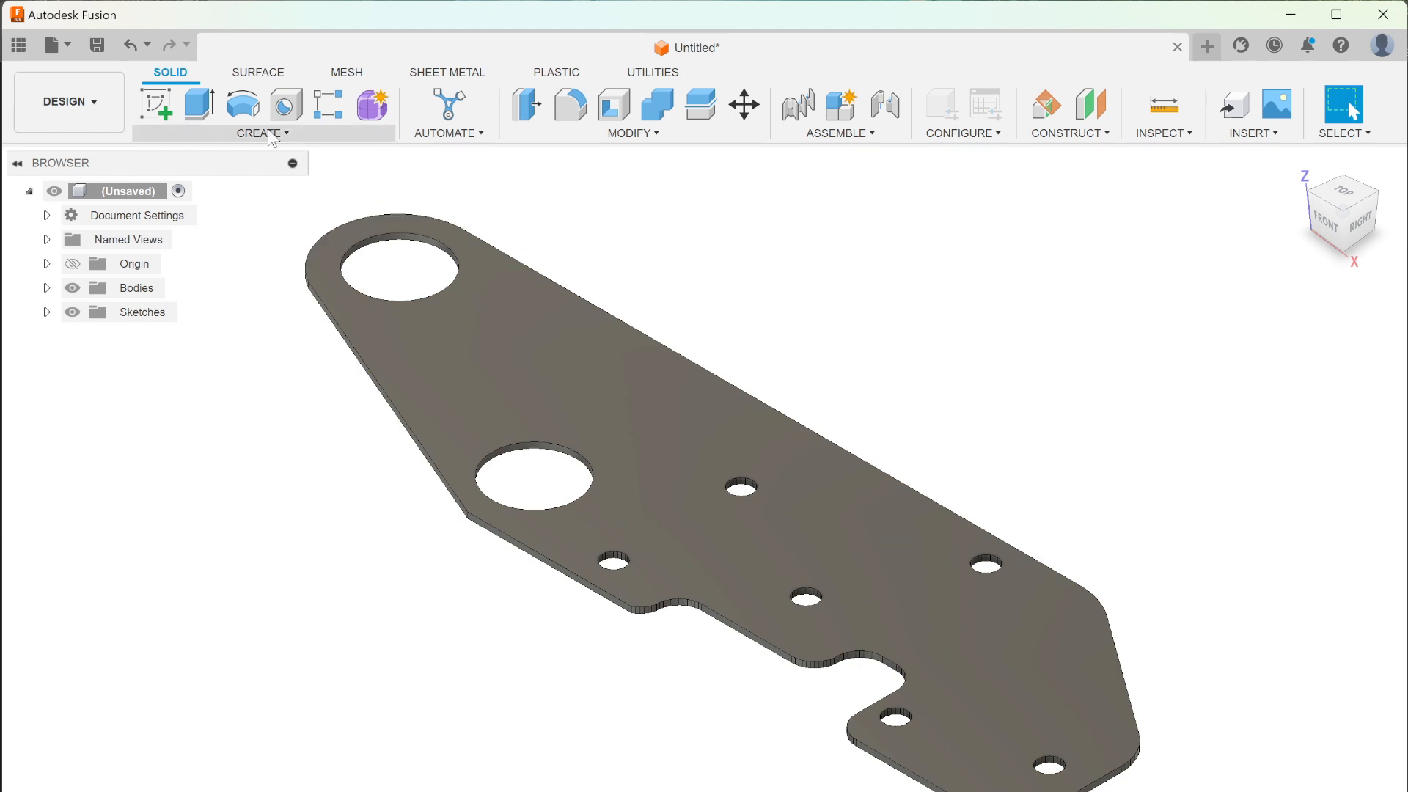
Sketch on the plate's top face and project the body's edges into it
{"action": "left_click", "coordinate": [154, 106]}
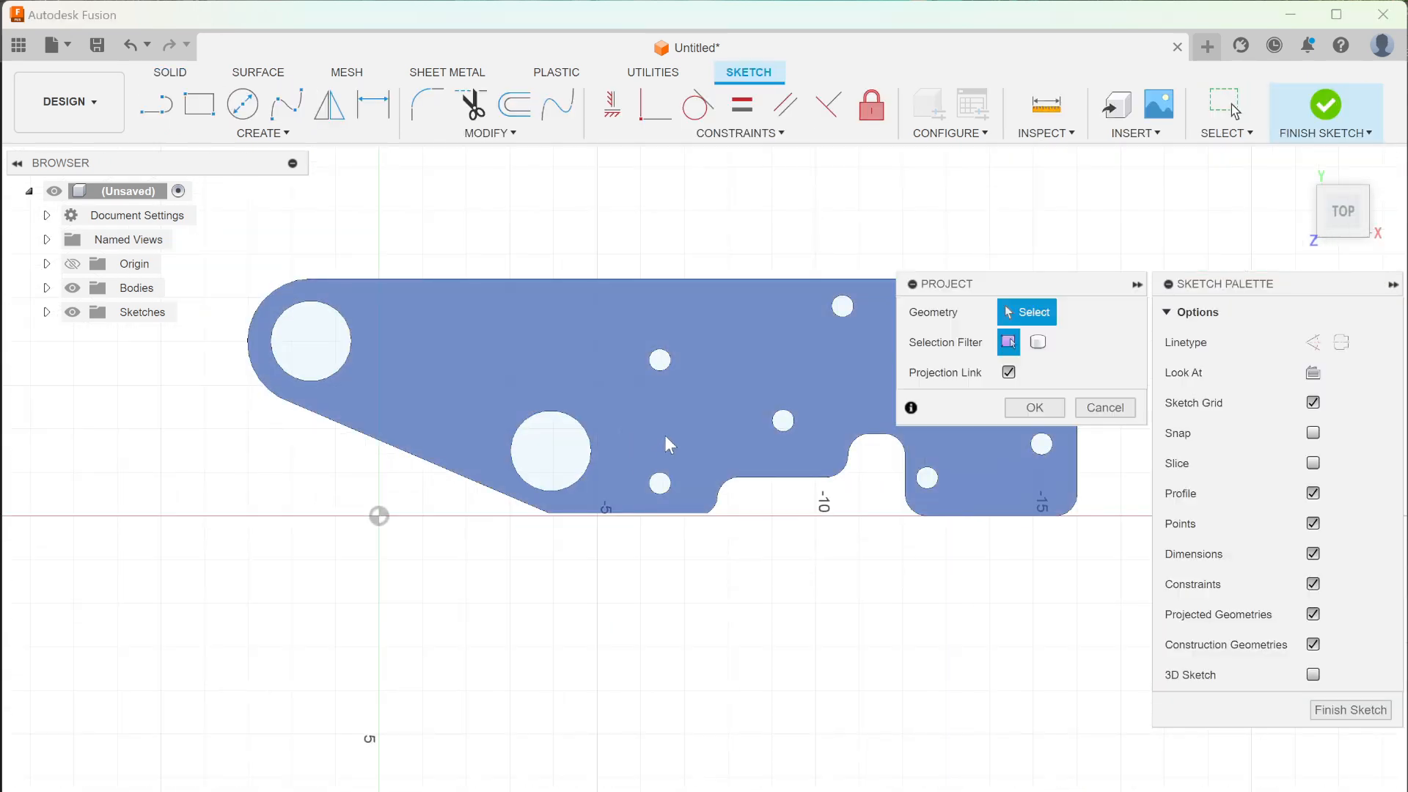
{"action": "left_click", "coordinate": [575, 386]}
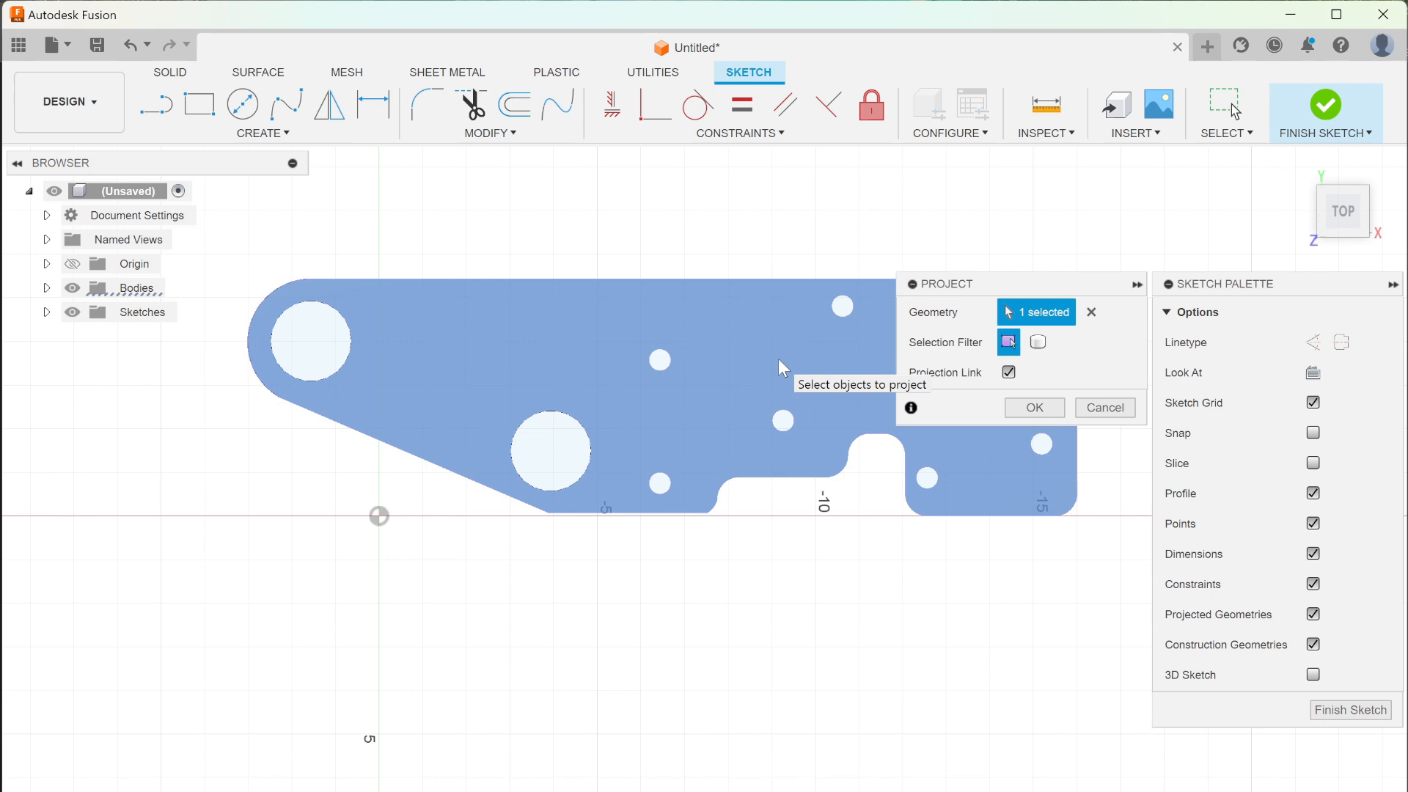
{"action": "left_click", "coordinate": [1034, 406]}
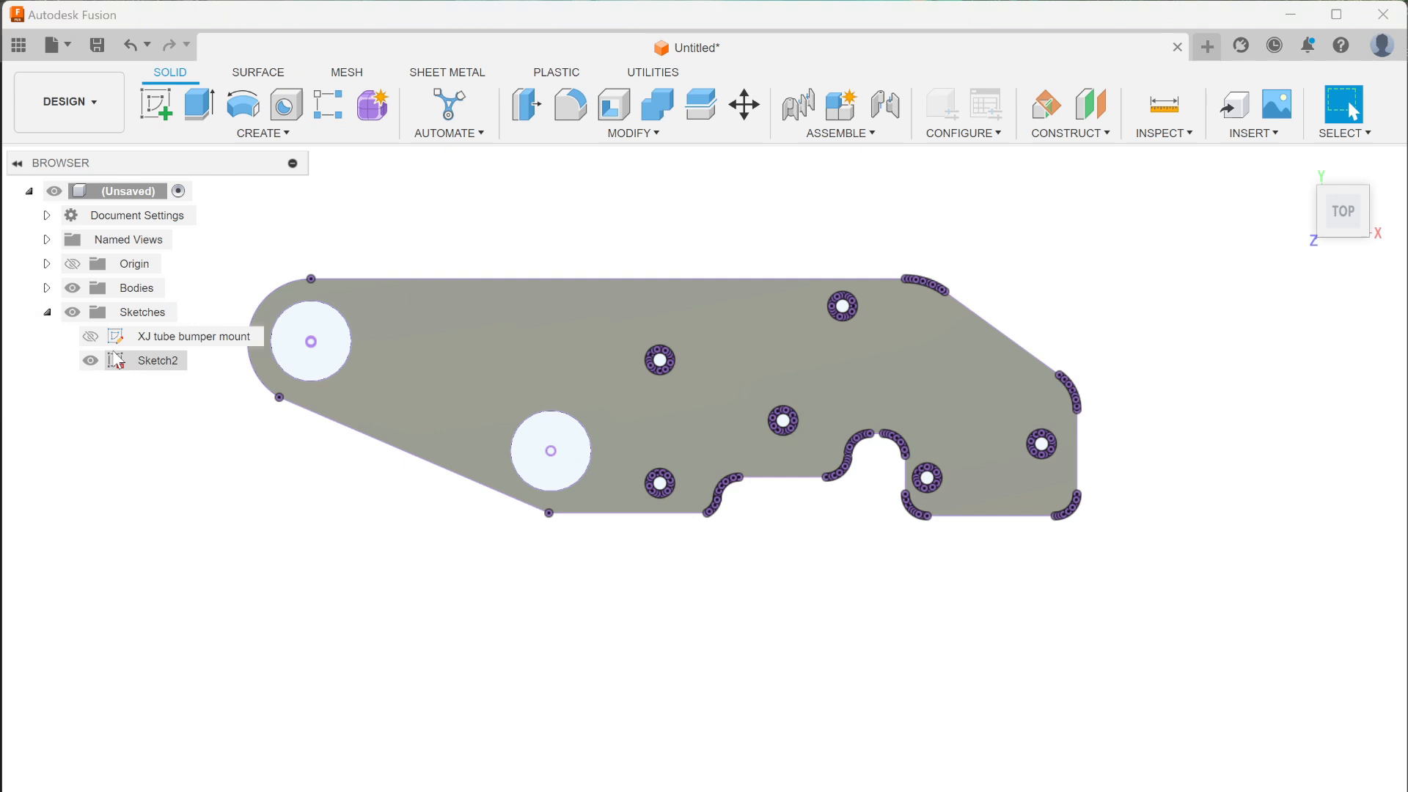
Save Sketch2 as a DXF named plasma fix in the Downloads folder
{"action": "right_click", "coordinate": [159, 361]}
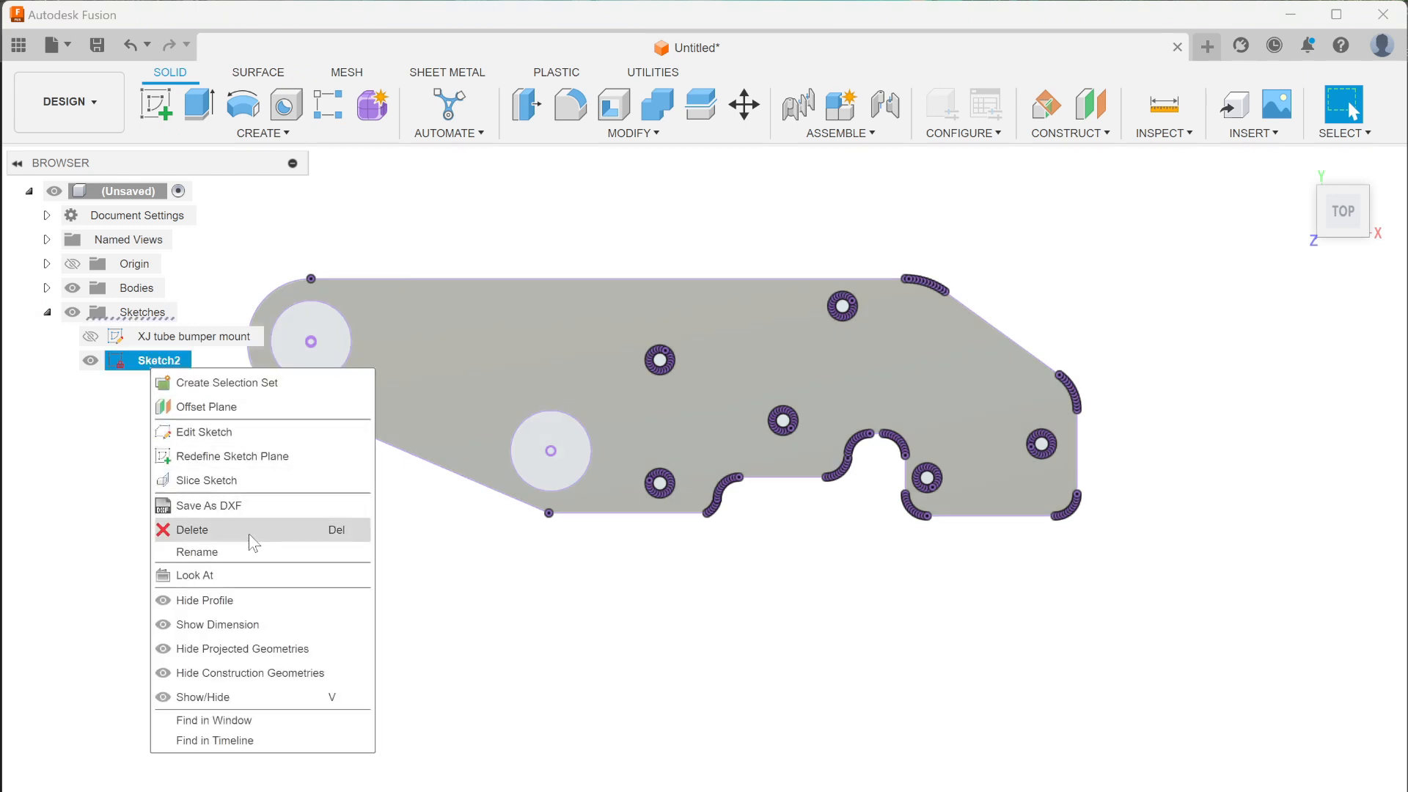
{"action": "mouse_move", "coordinate": [250, 516]}
{"action": "type", "text": "plasma fix"}
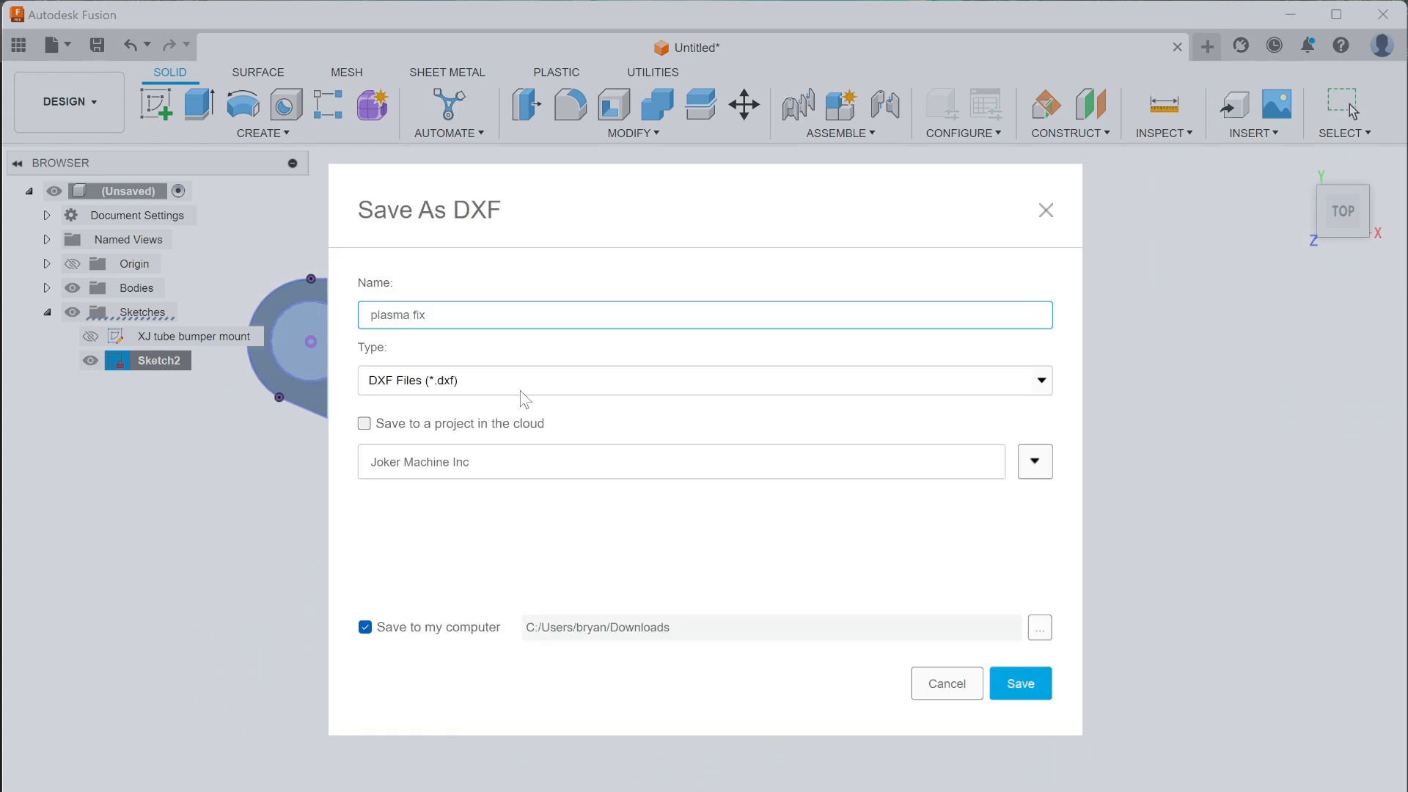
{"action": "left_click", "coordinate": [1020, 684]}
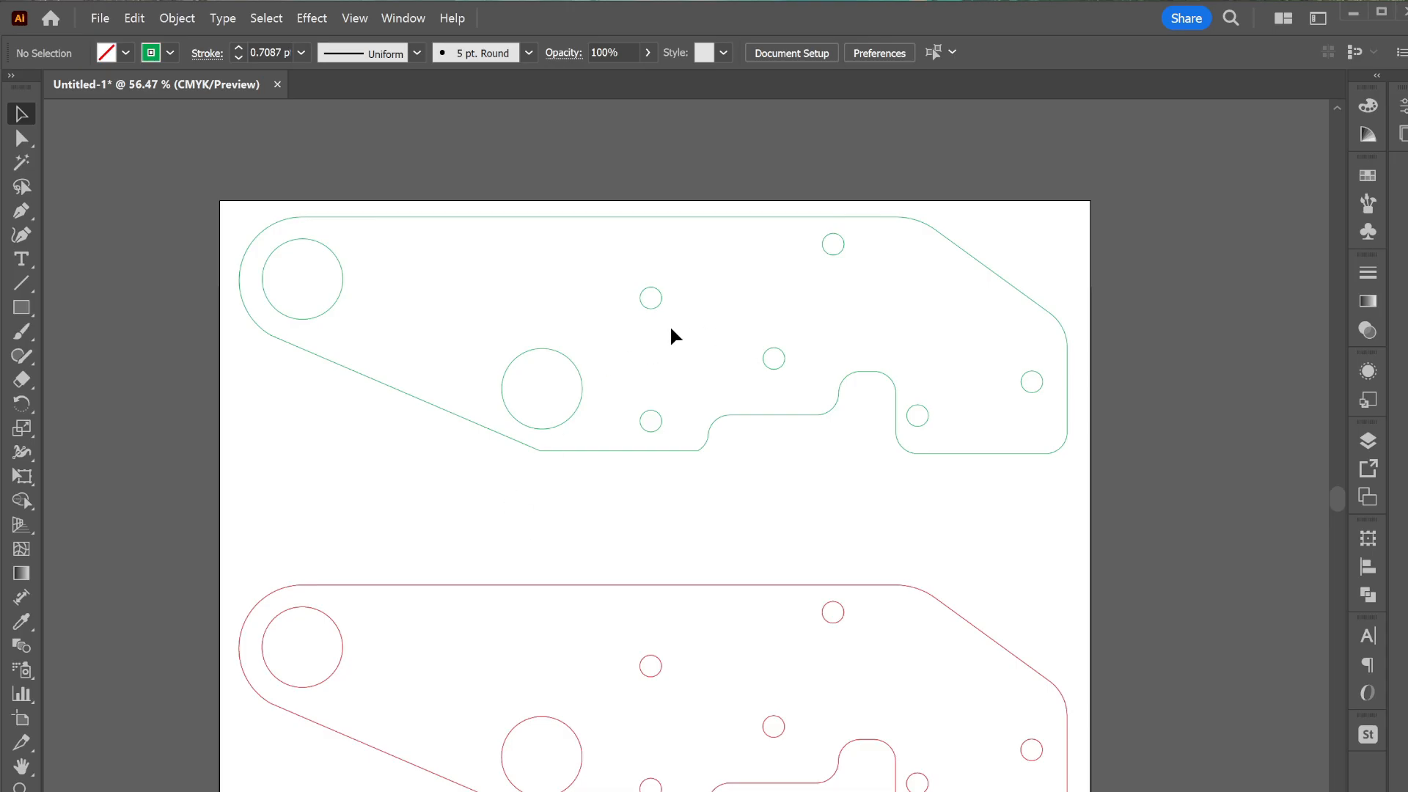
{"action": "mouse_move", "coordinate": [713, 338]}
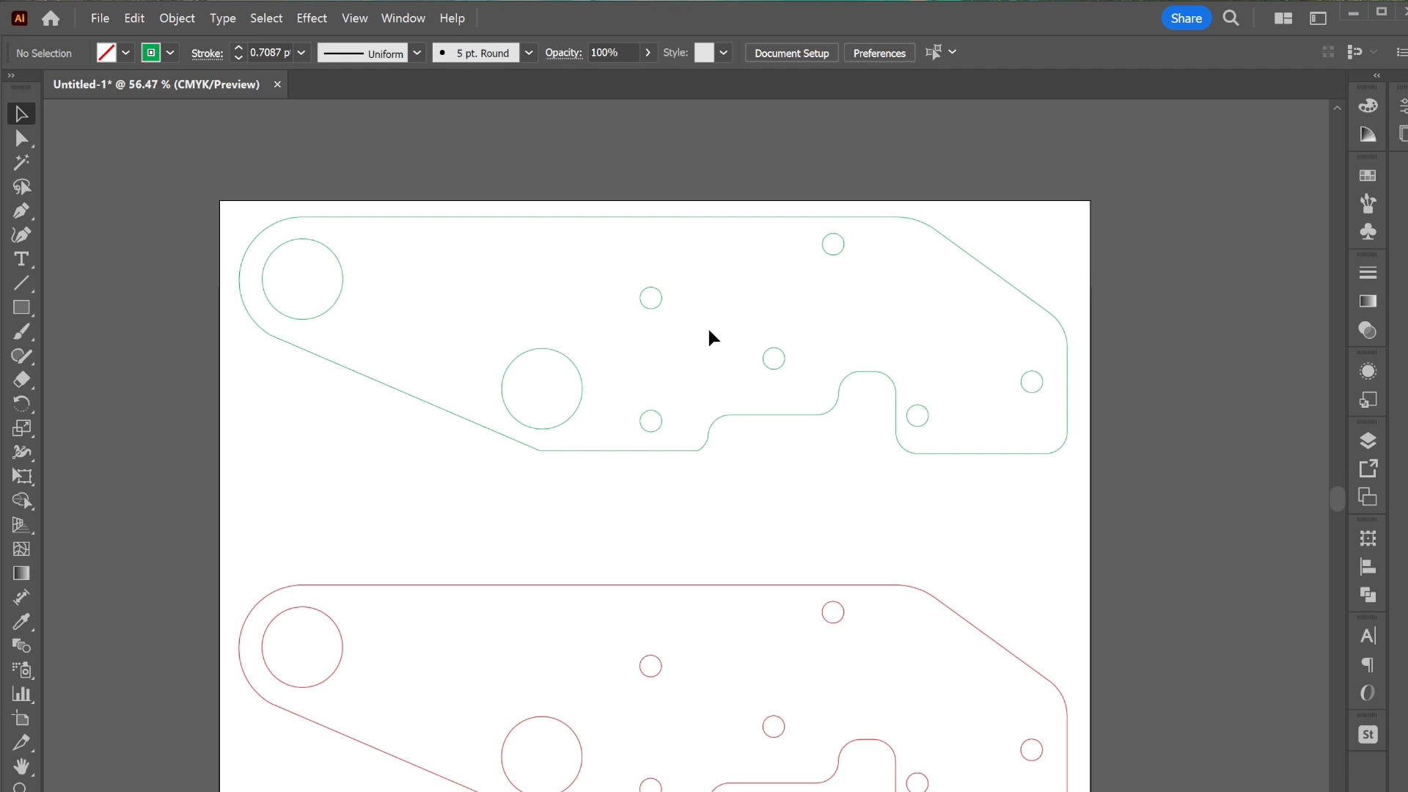
{"action": "mouse_move", "coordinate": [688, 671]}
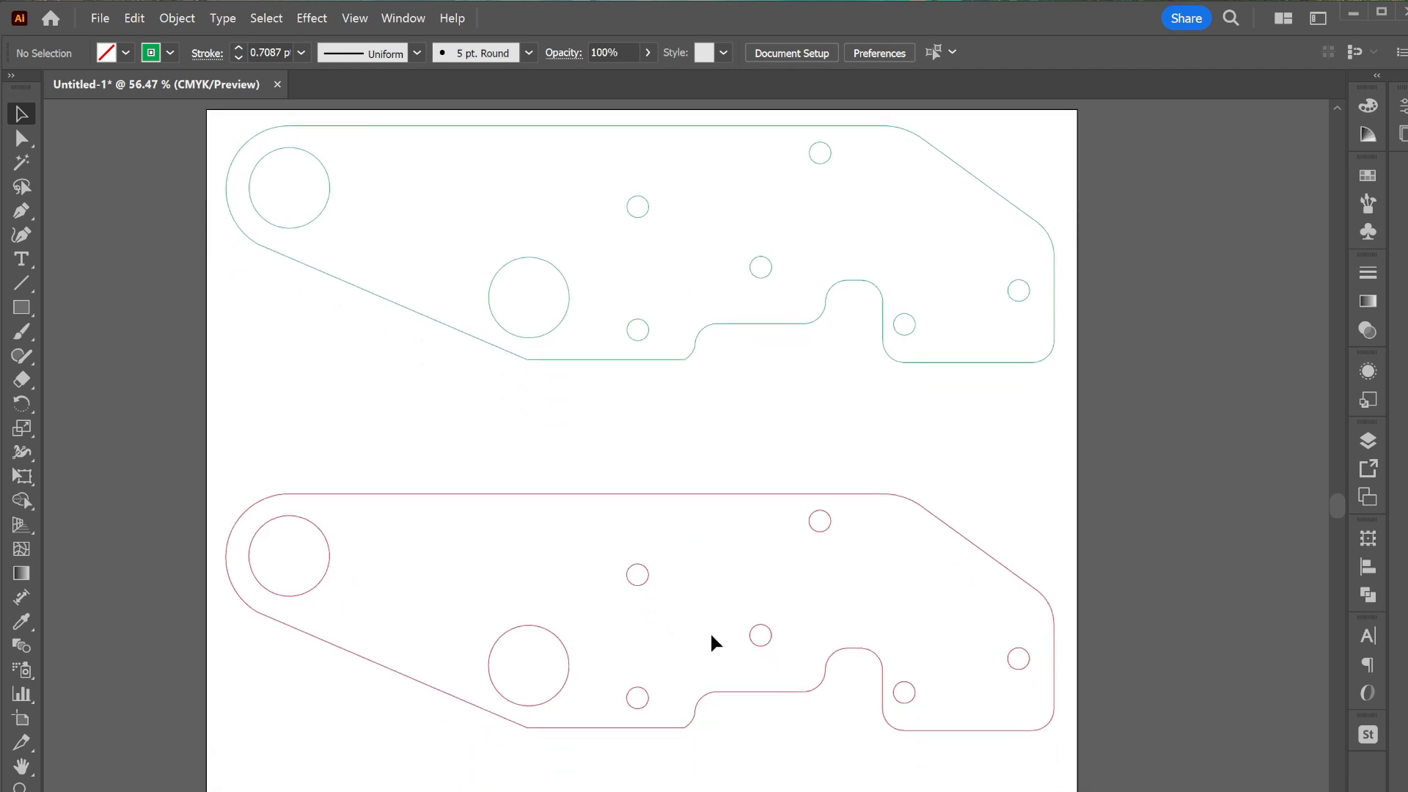
{"action": "left_click", "coordinate": [713, 642]}
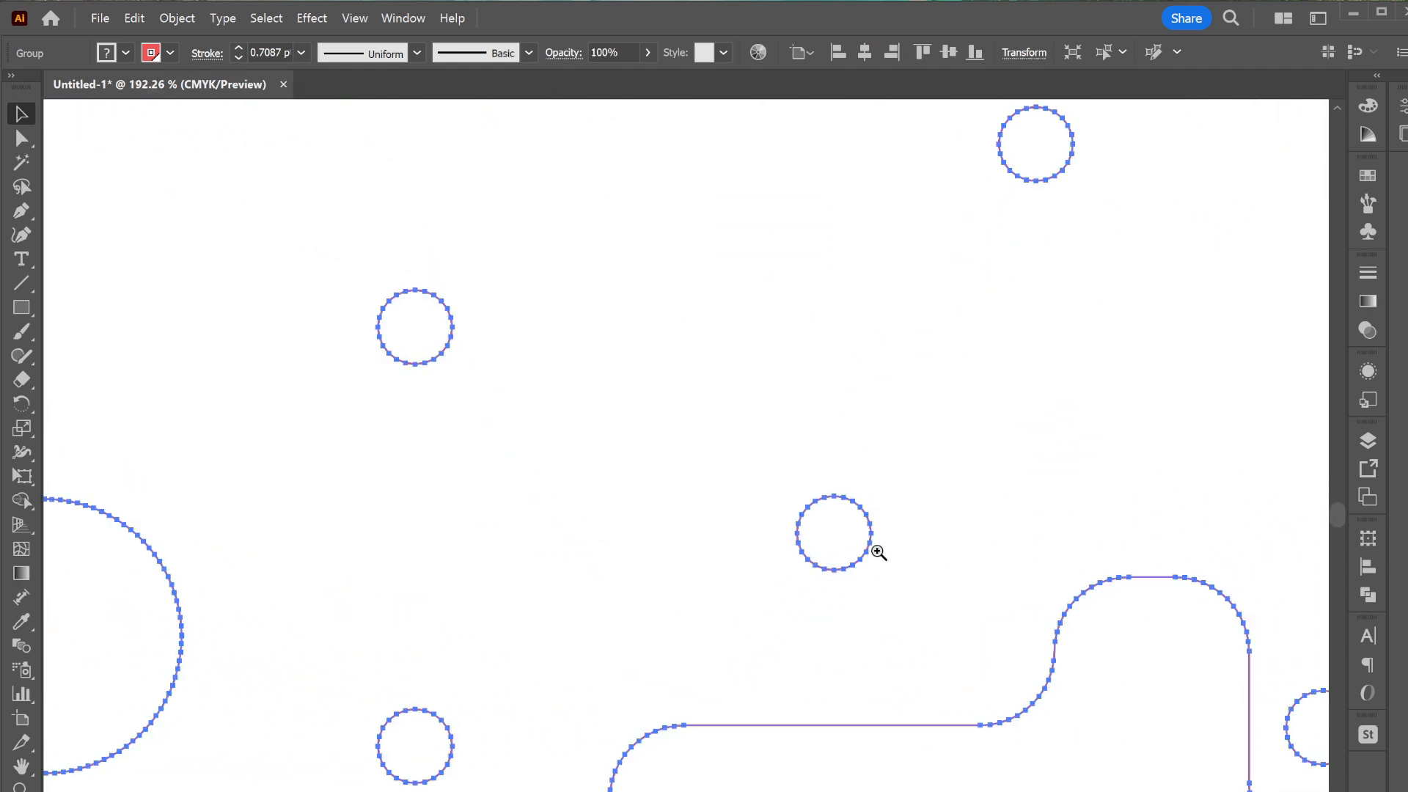
{"action": "left_click", "coordinate": [878, 551]}
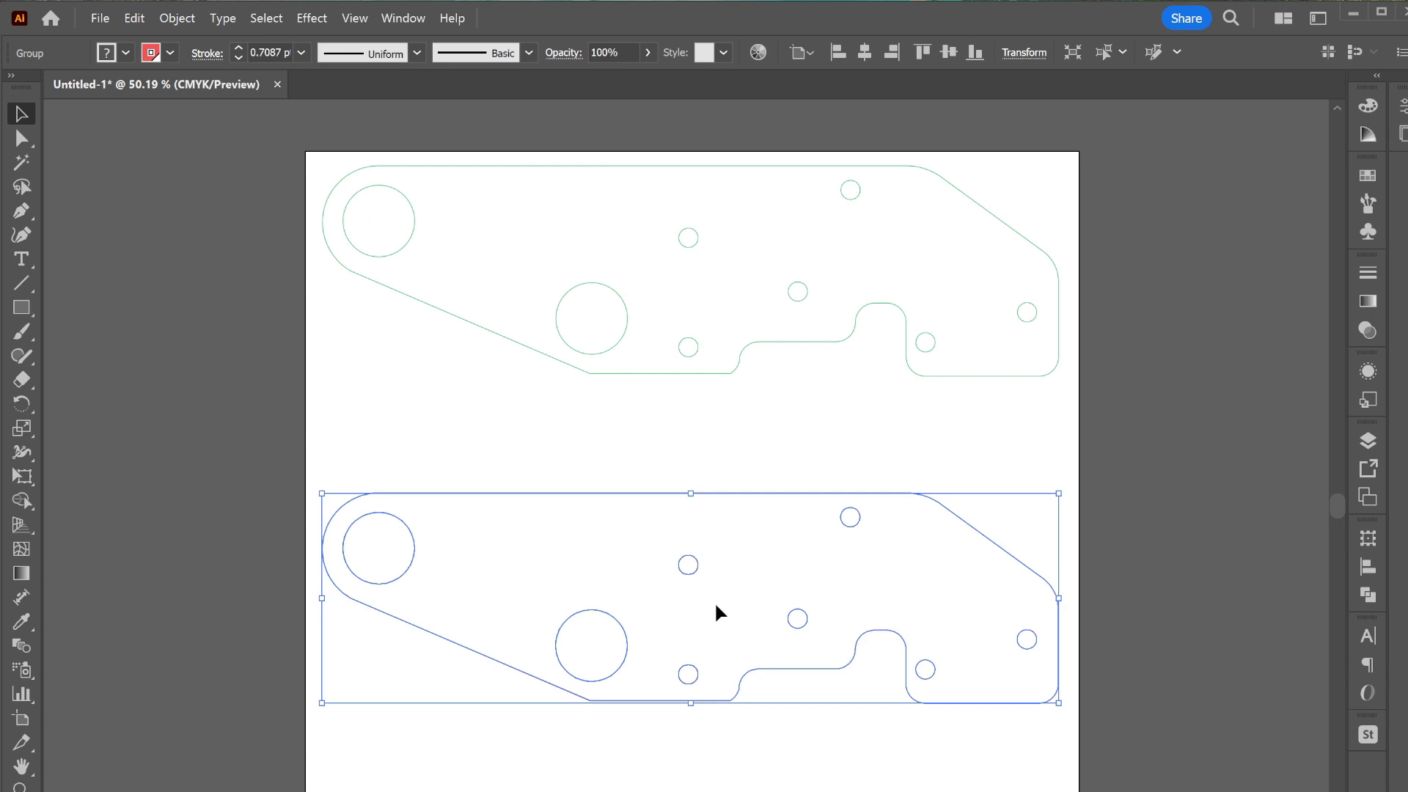
{"action": "scroll", "scroll_direction": "down", "scroll_amount": 3}
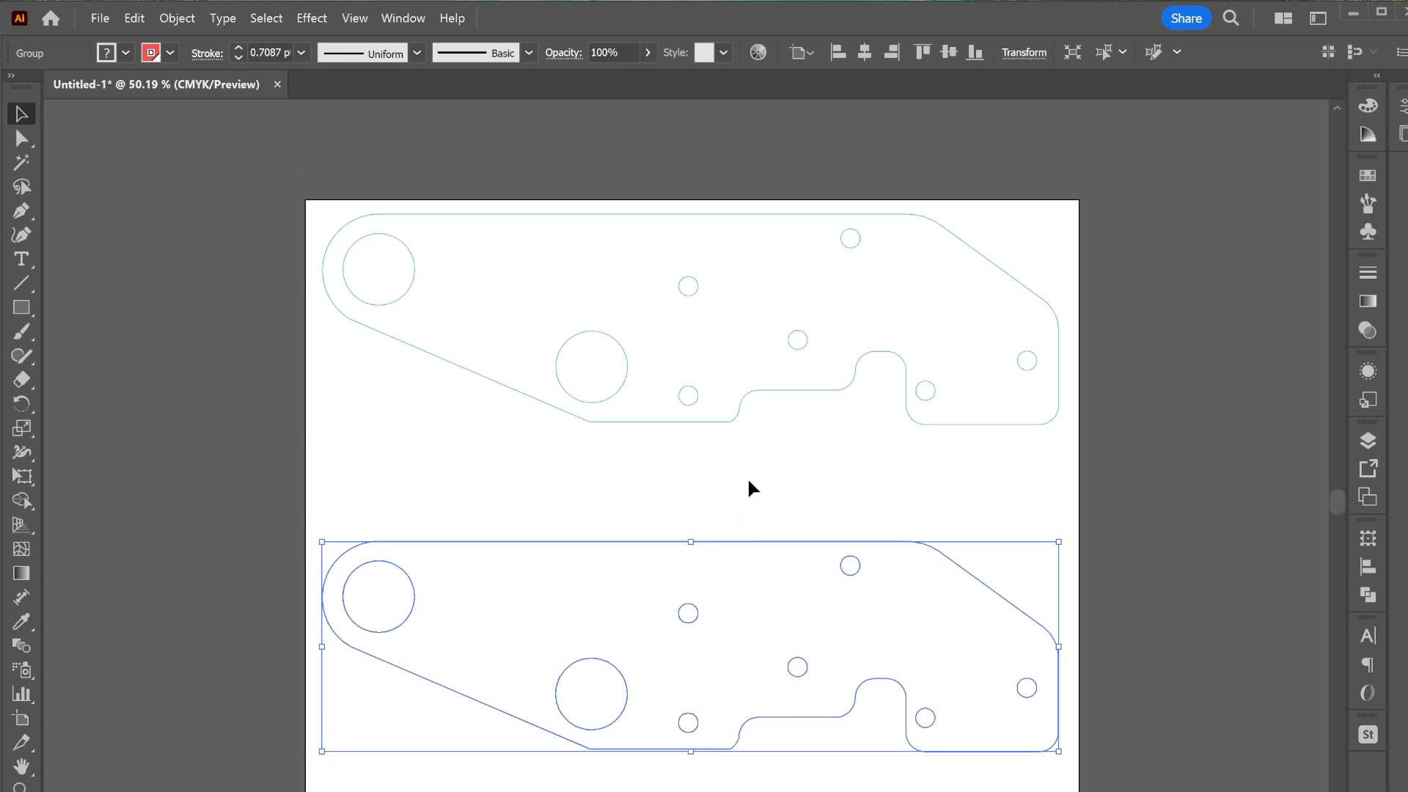
{"action": "left_click", "coordinate": [968, 305]}
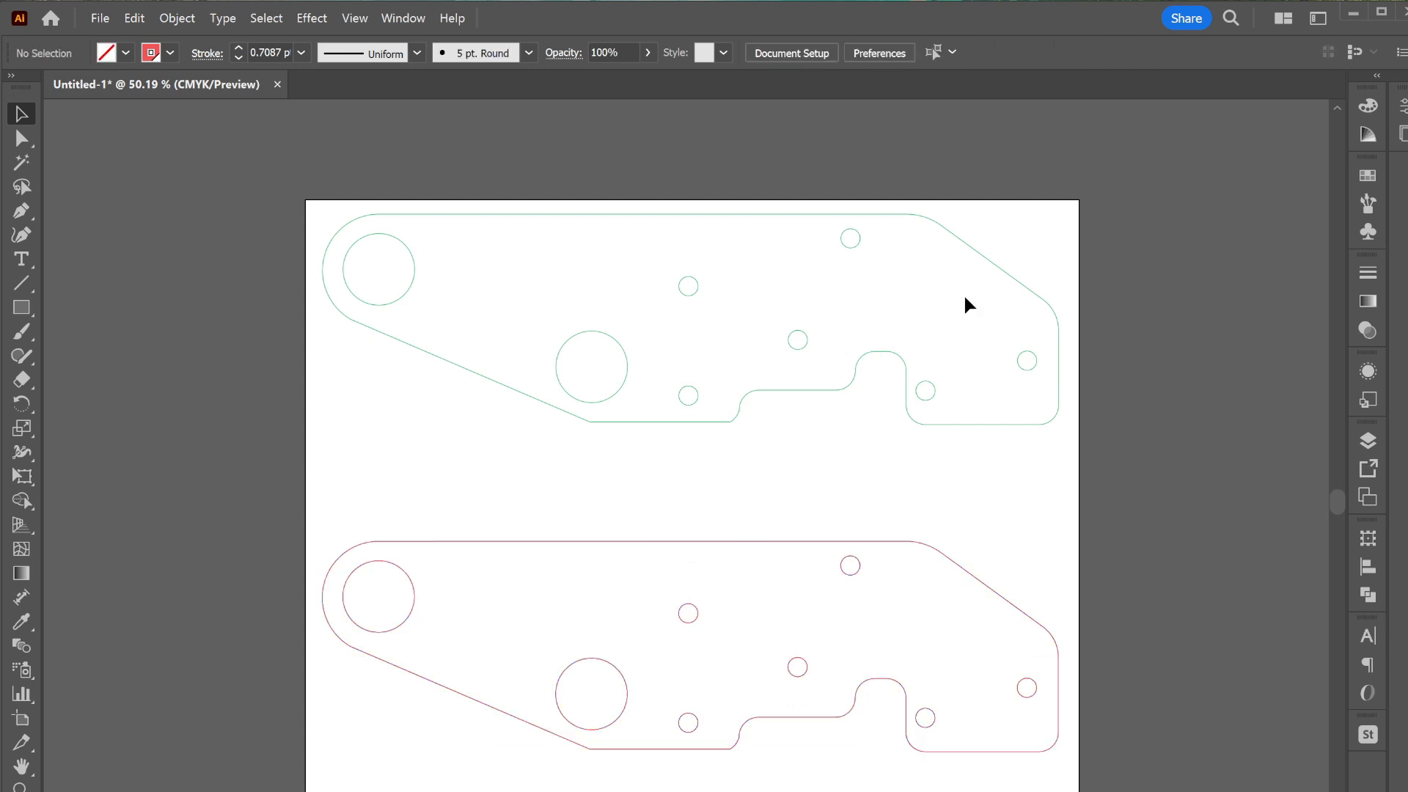
{"action": "mouse_move", "coordinate": [1084, 526]}
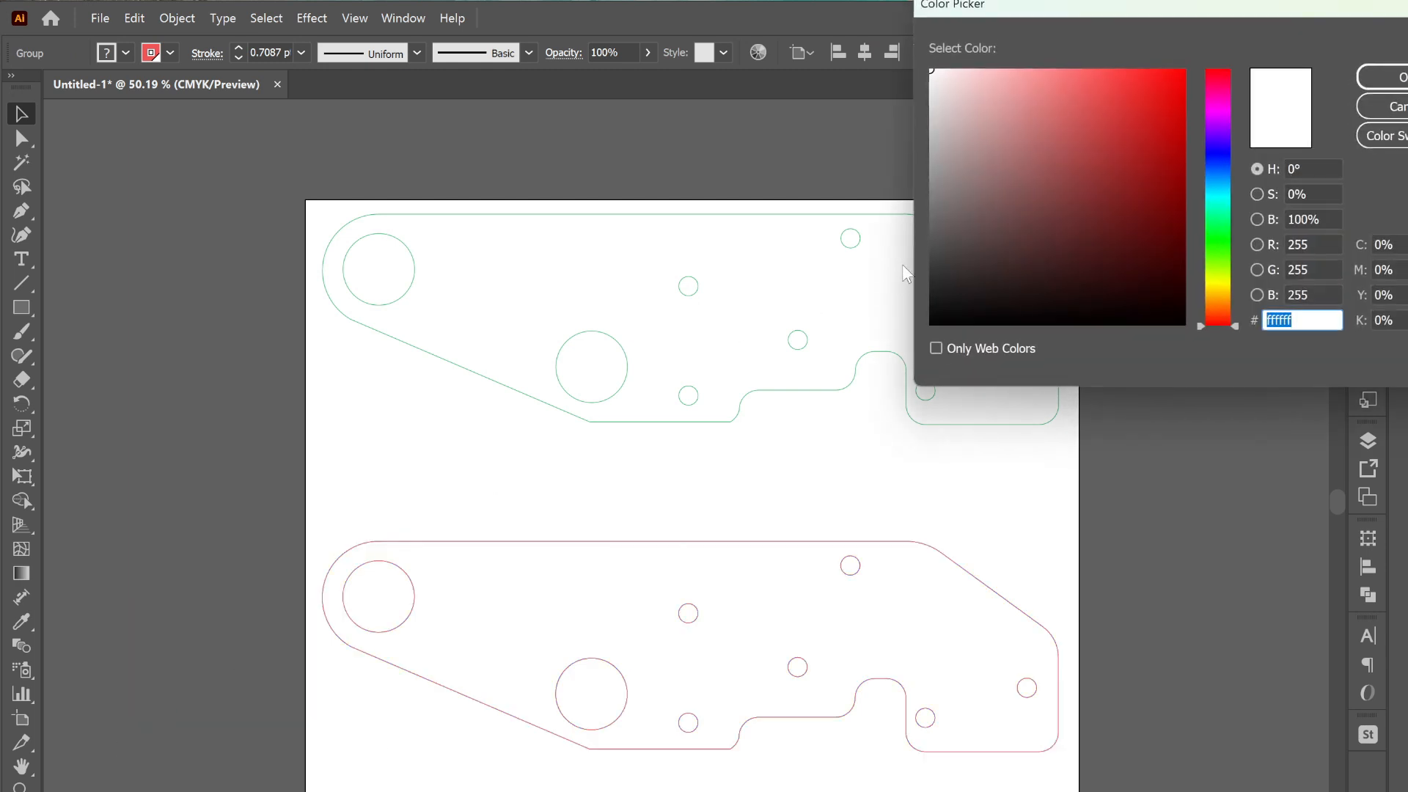
Fill the green outline solid red with its holes filled black
{"action": "left_click", "coordinate": [944, 317]}
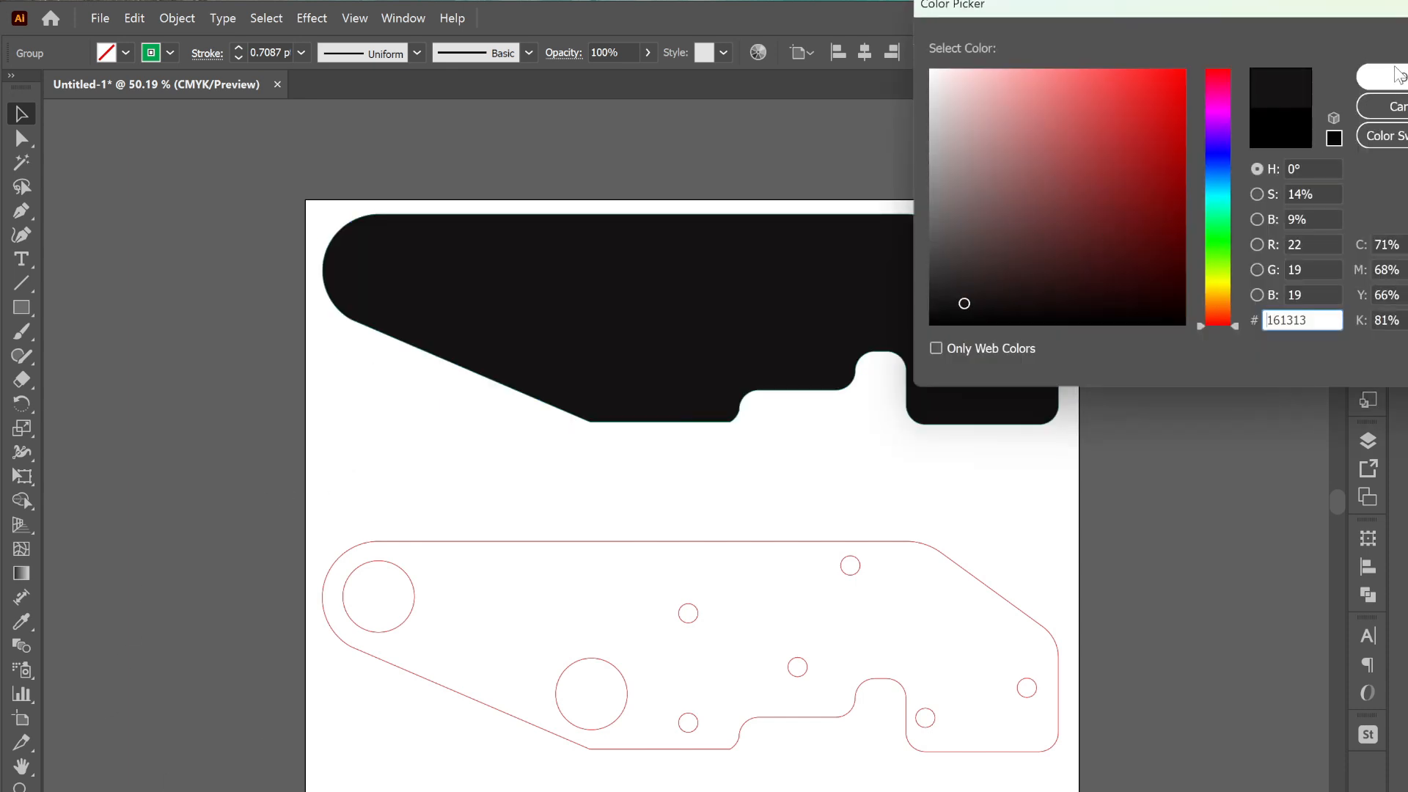
{"action": "left_click", "coordinate": [1397, 75]}
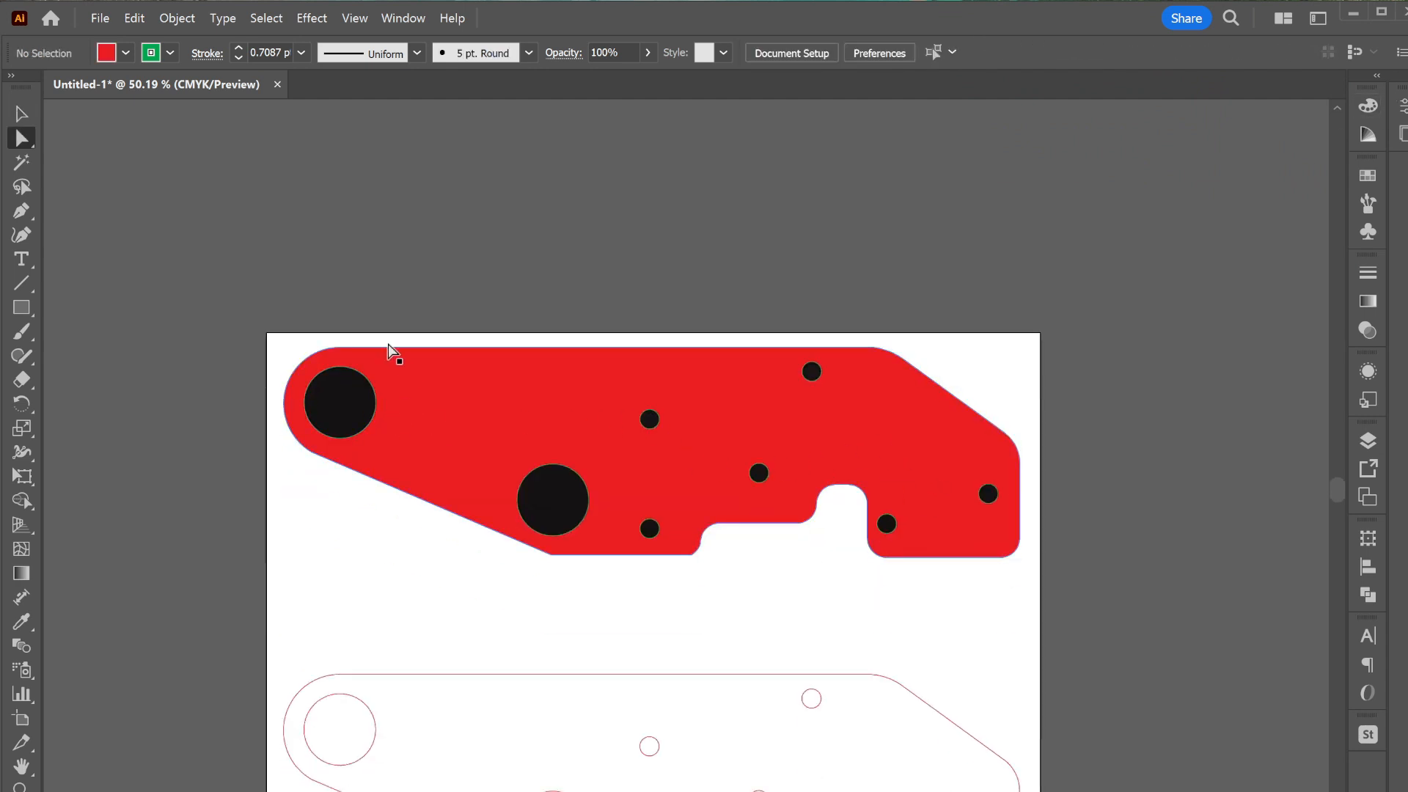
{"action": "mouse_move", "coordinate": [270, 485]}
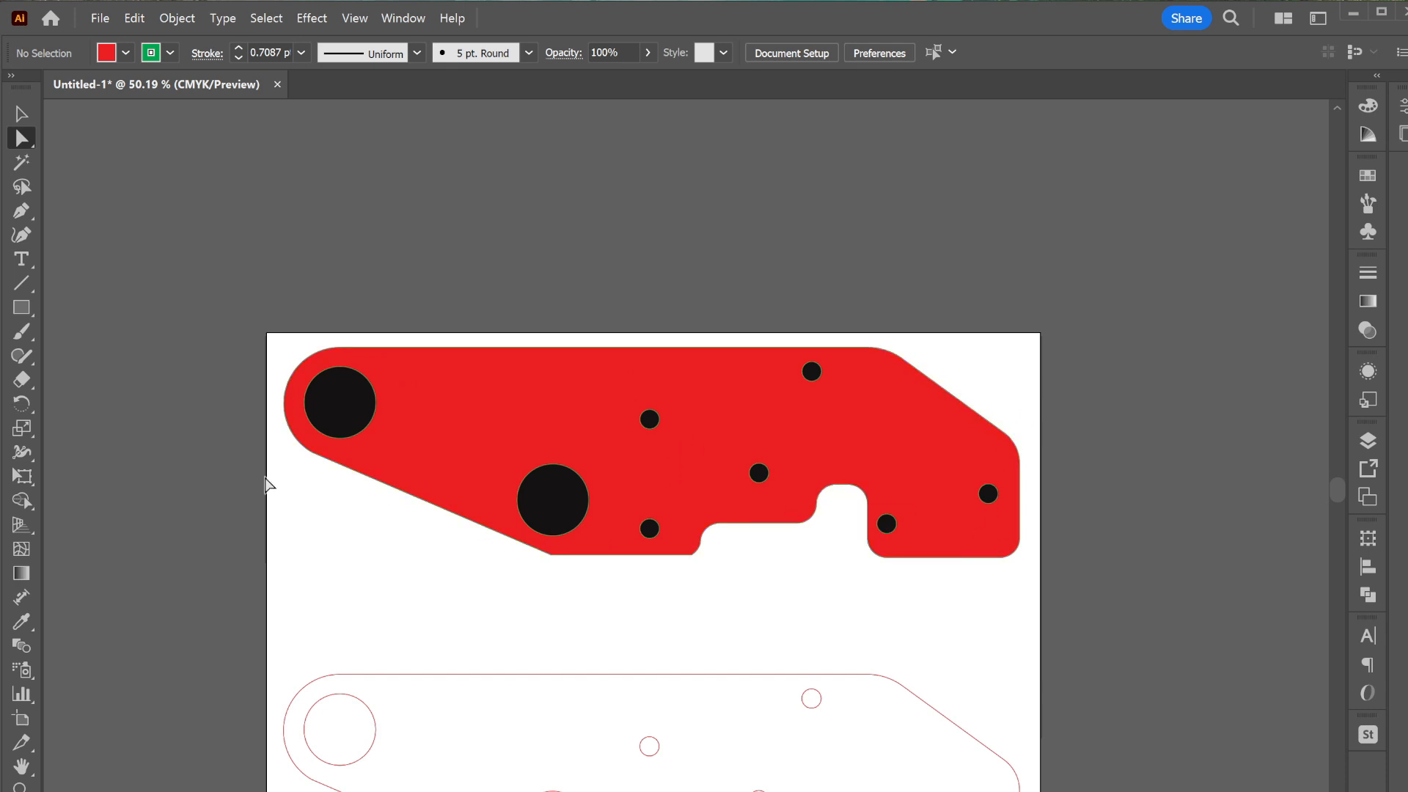
{"action": "mouse_move", "coordinate": [421, 367]}
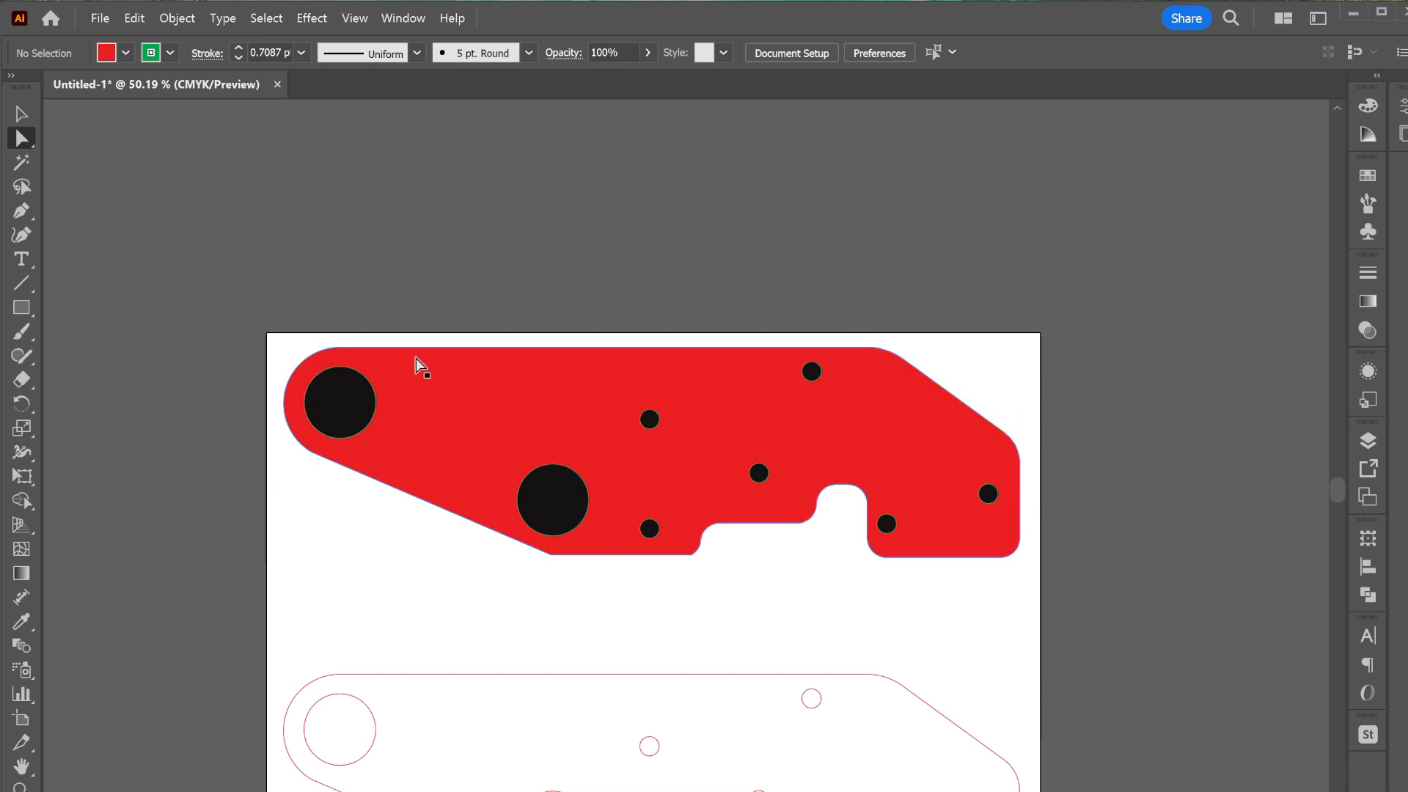
{"action": "scroll", "scroll_direction": "up", "scroll_amount": 3}
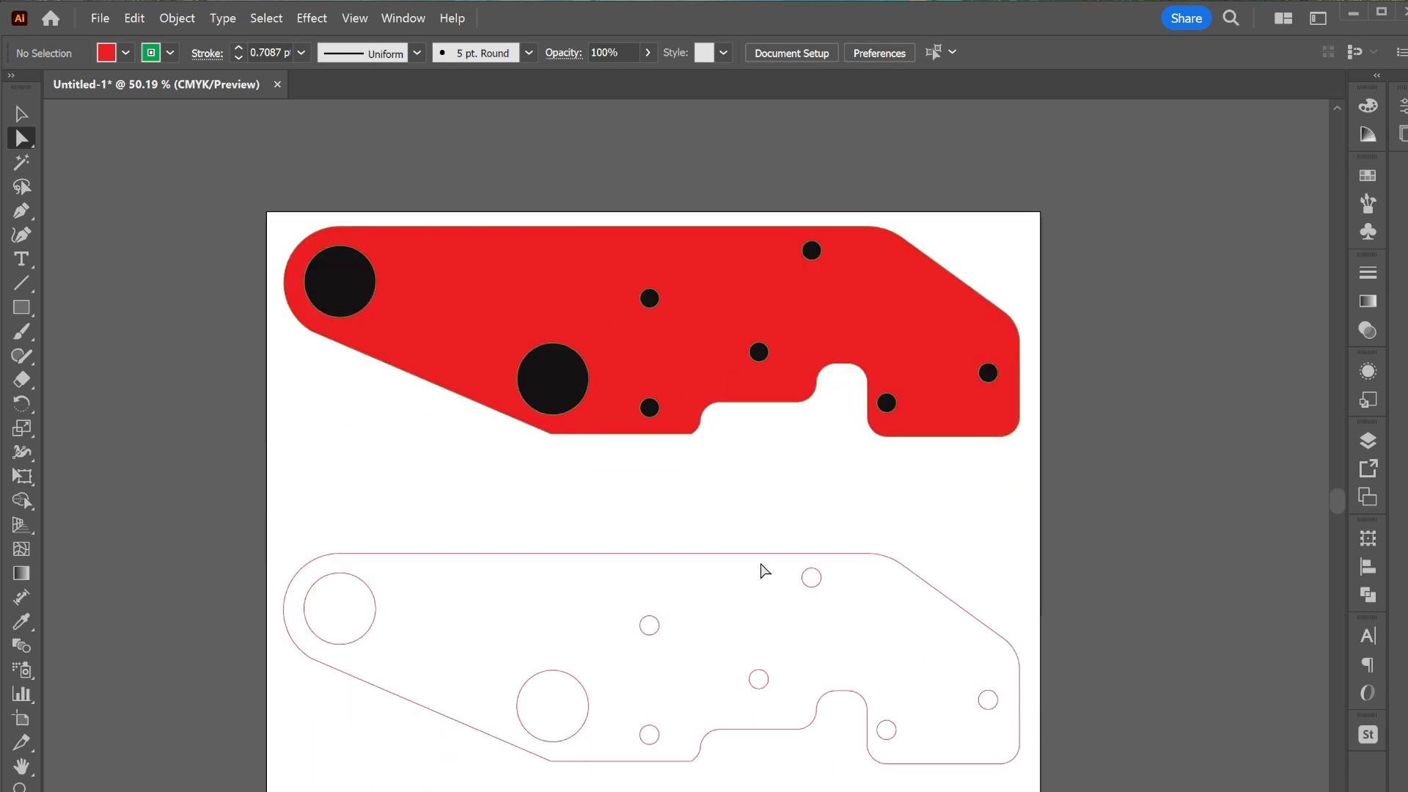